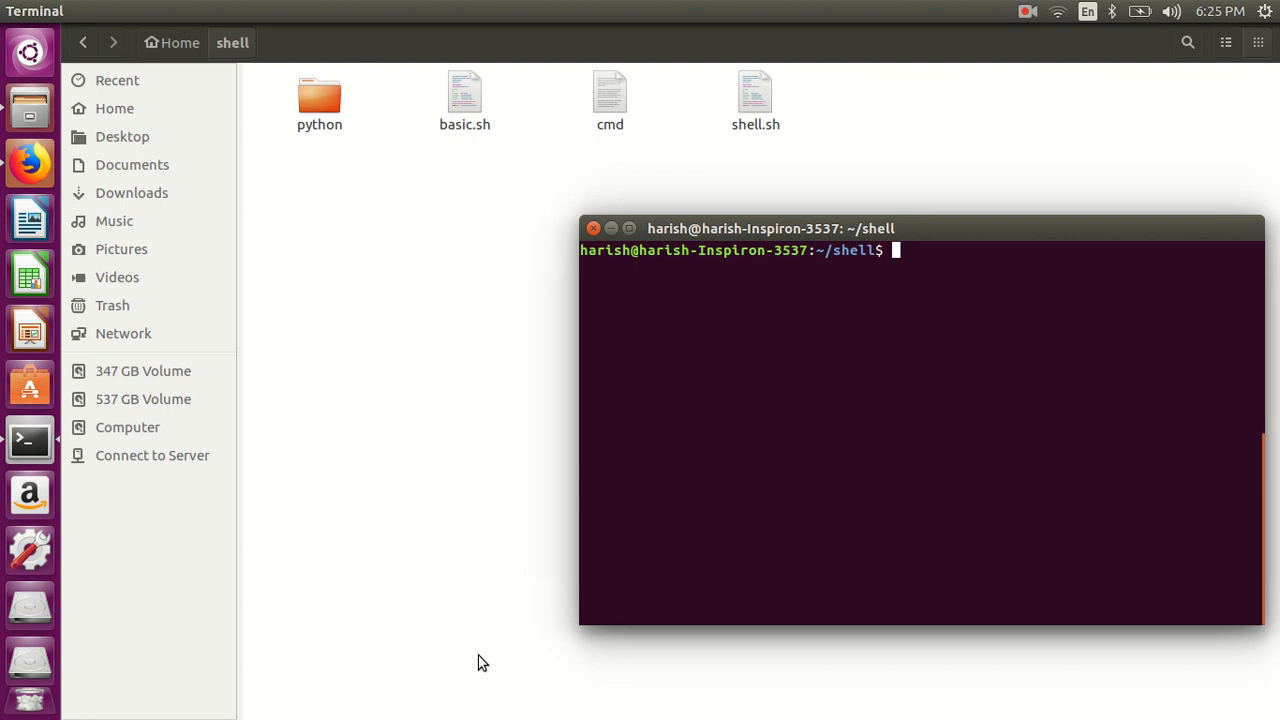
Step: Create an empty hello.sh file in the shell folder with touch hello.sh
{"action": "type", "text": "t"}
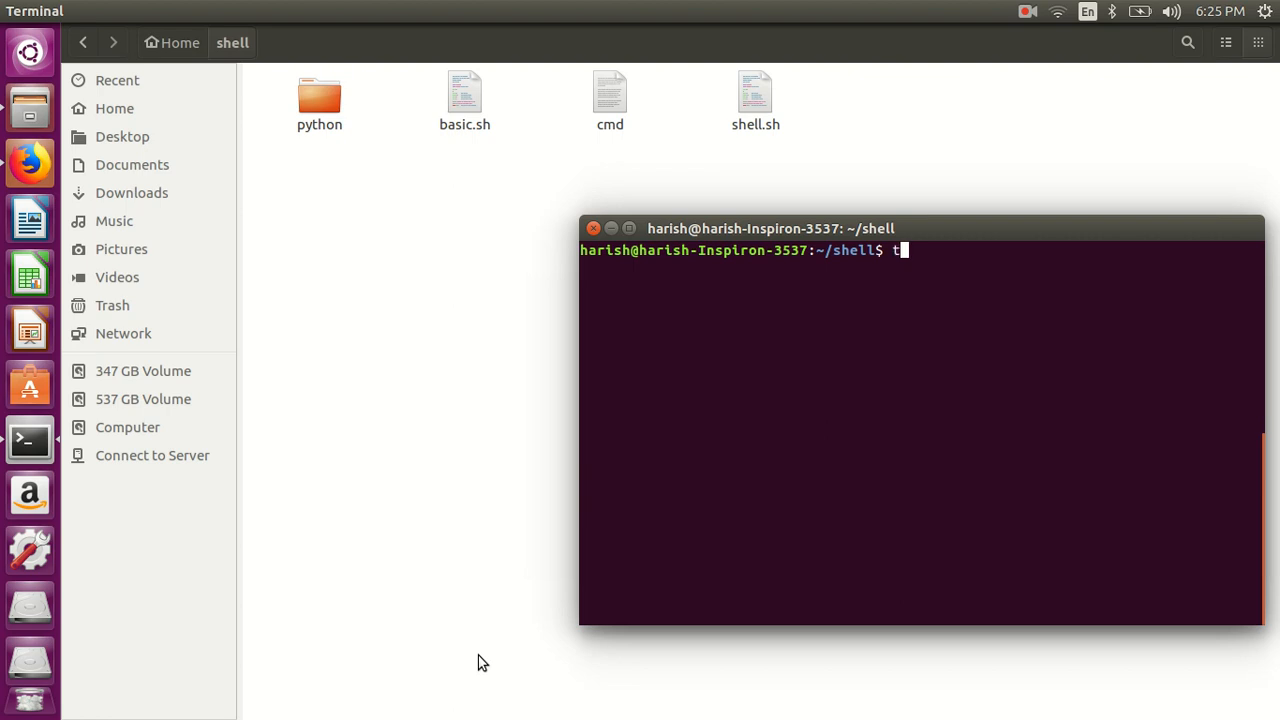
{"action": "type", "text": "ouch"}
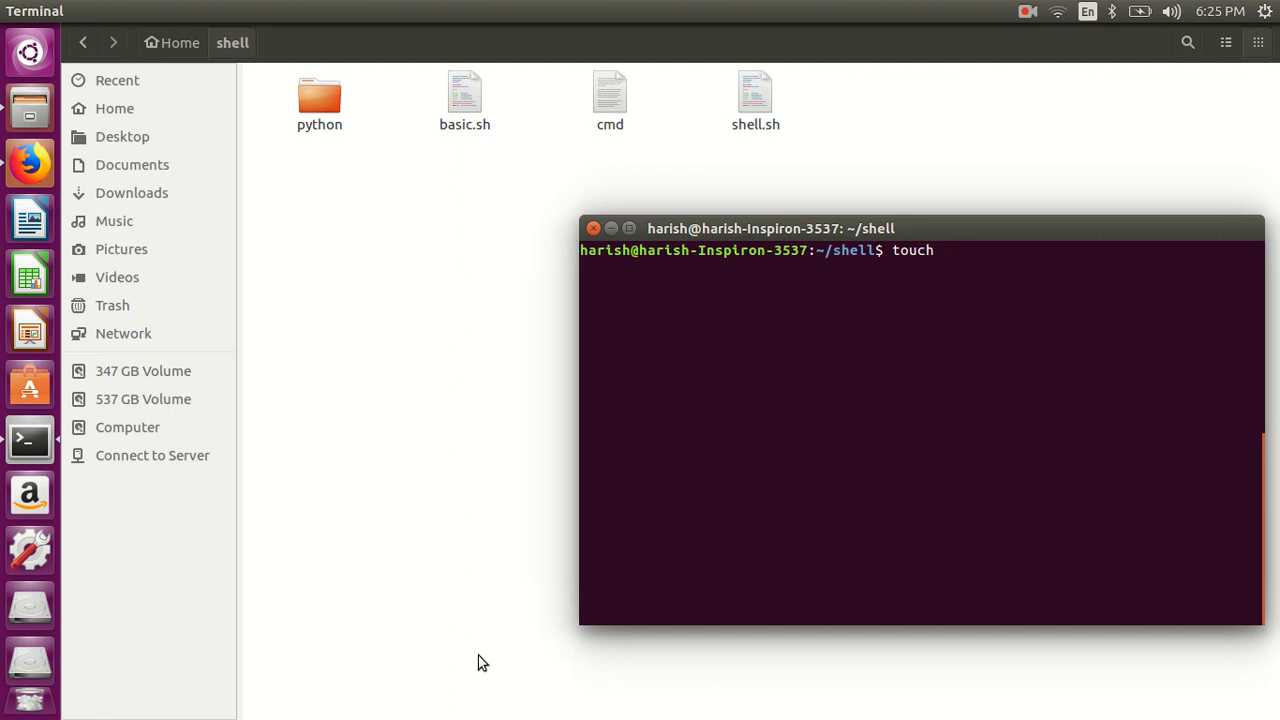
{"action": "type", "text": "hello.sh"}
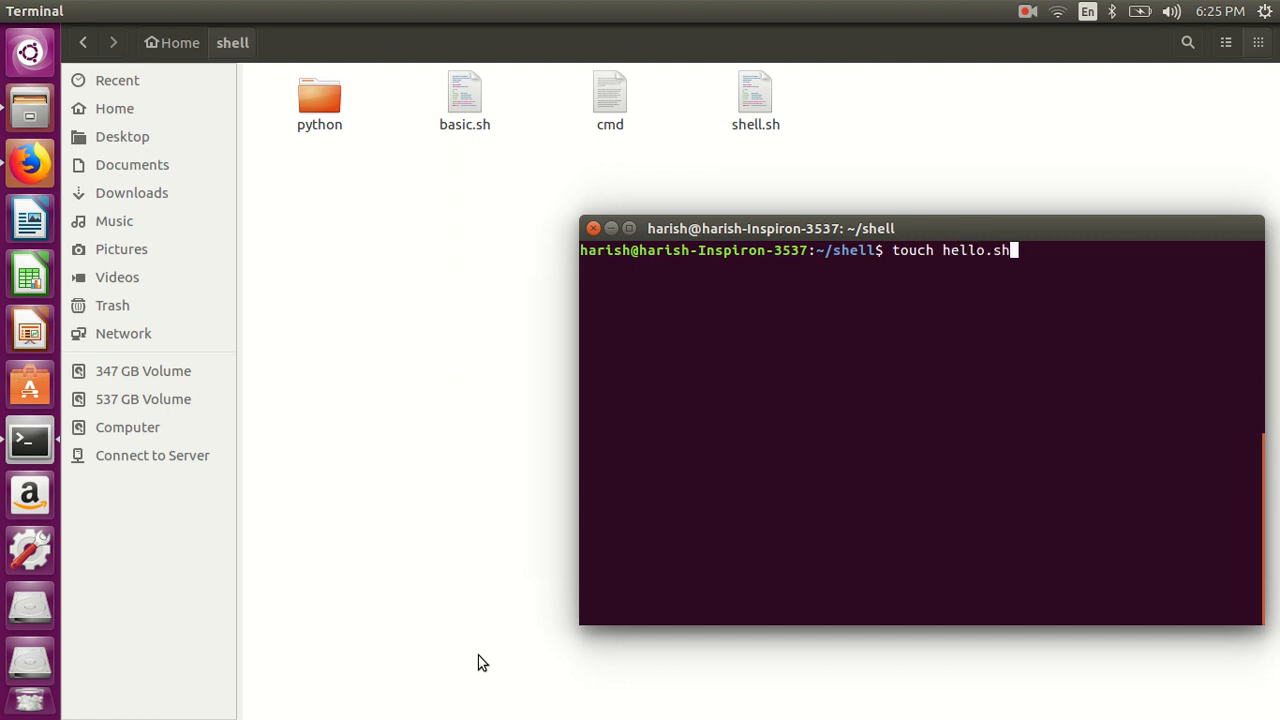
{"action": "key", "text": "Return"}
{"action": "type", "text": "t"}
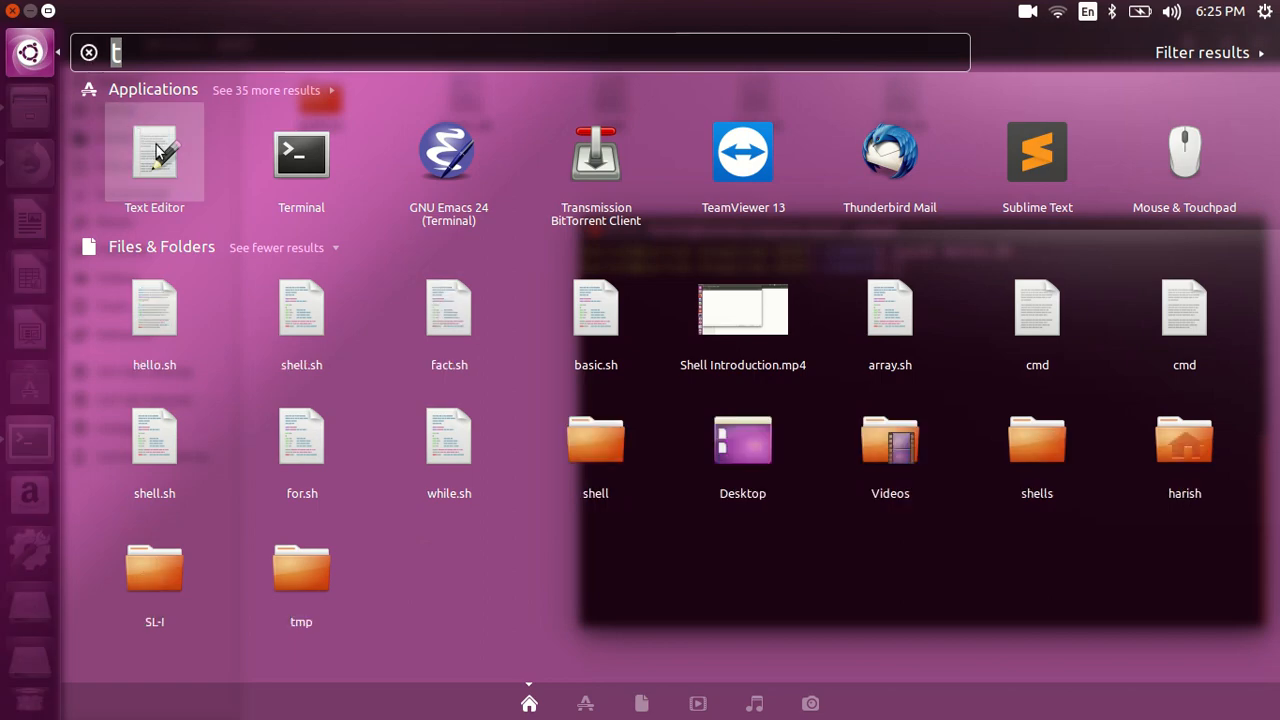
Step: Launch the text editor and open hello.sh from the shell folder via Other Documents
{"action": "left_click", "coordinate": [154, 152]}
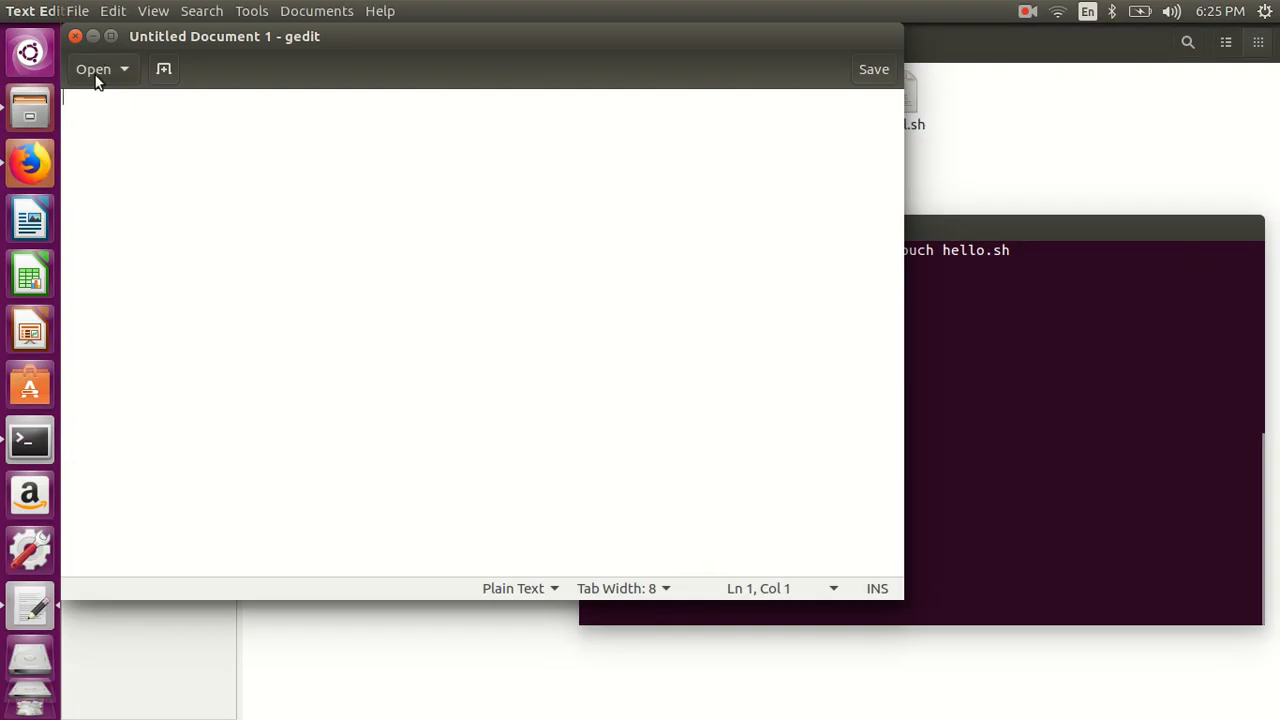
{"action": "left_click", "coordinate": [94, 68]}
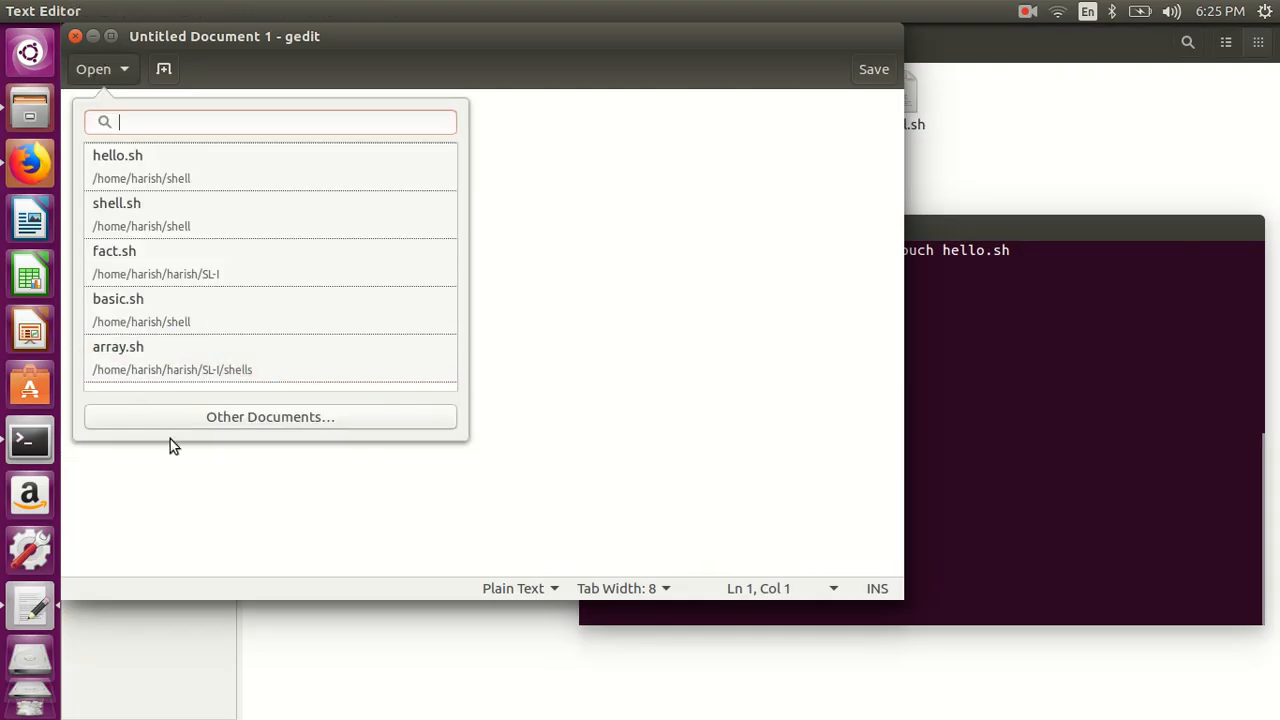
{"action": "left_click", "coordinate": [270, 416]}
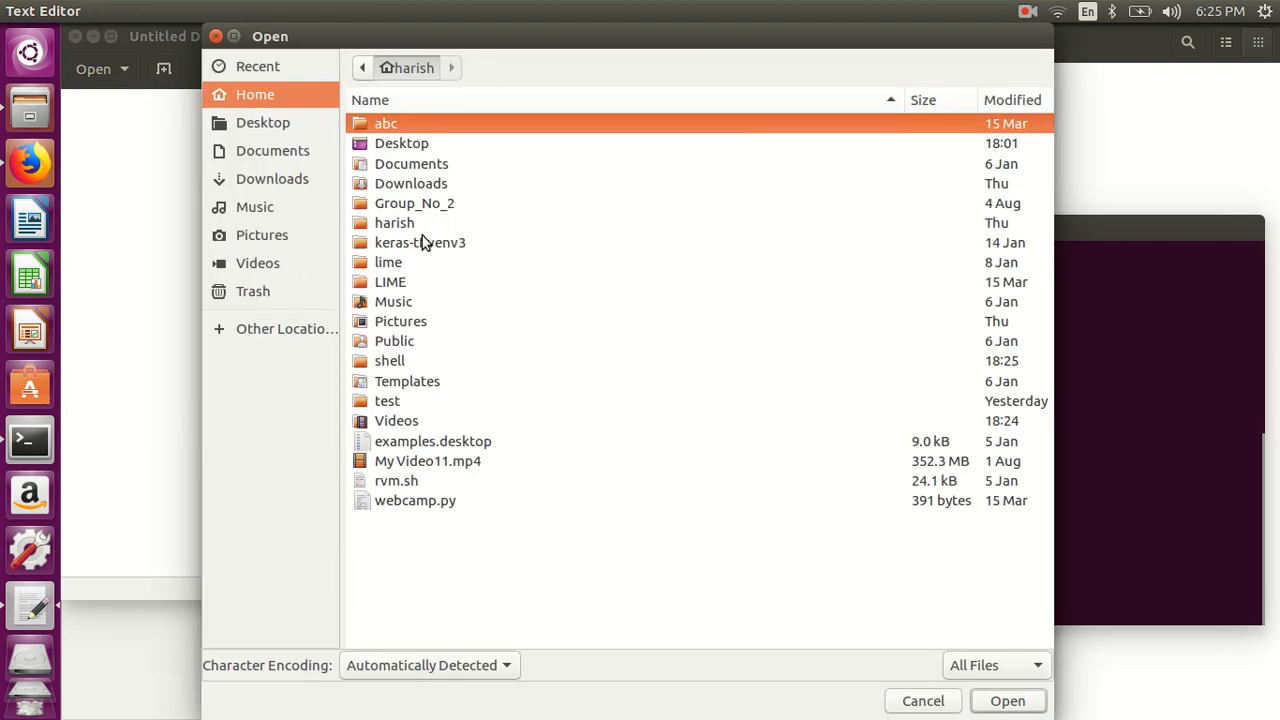
{"action": "double_click", "coordinate": [388, 360]}
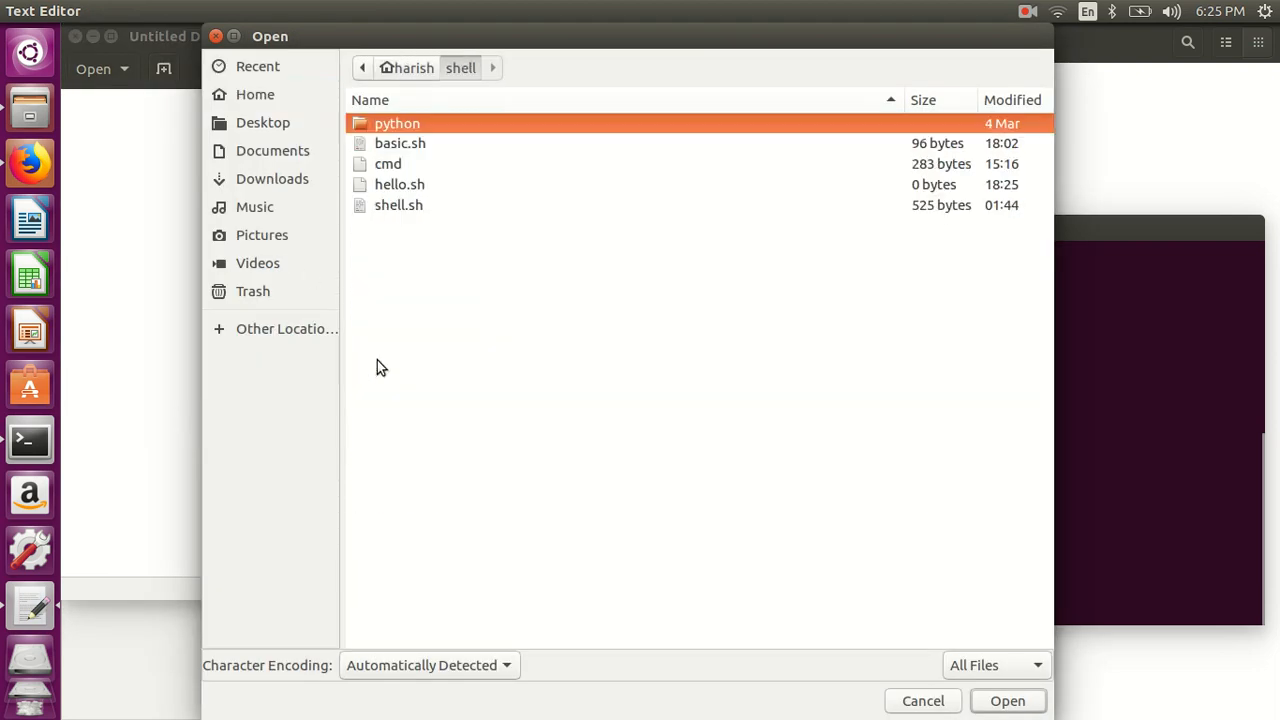
{"action": "double_click", "coordinate": [400, 184]}
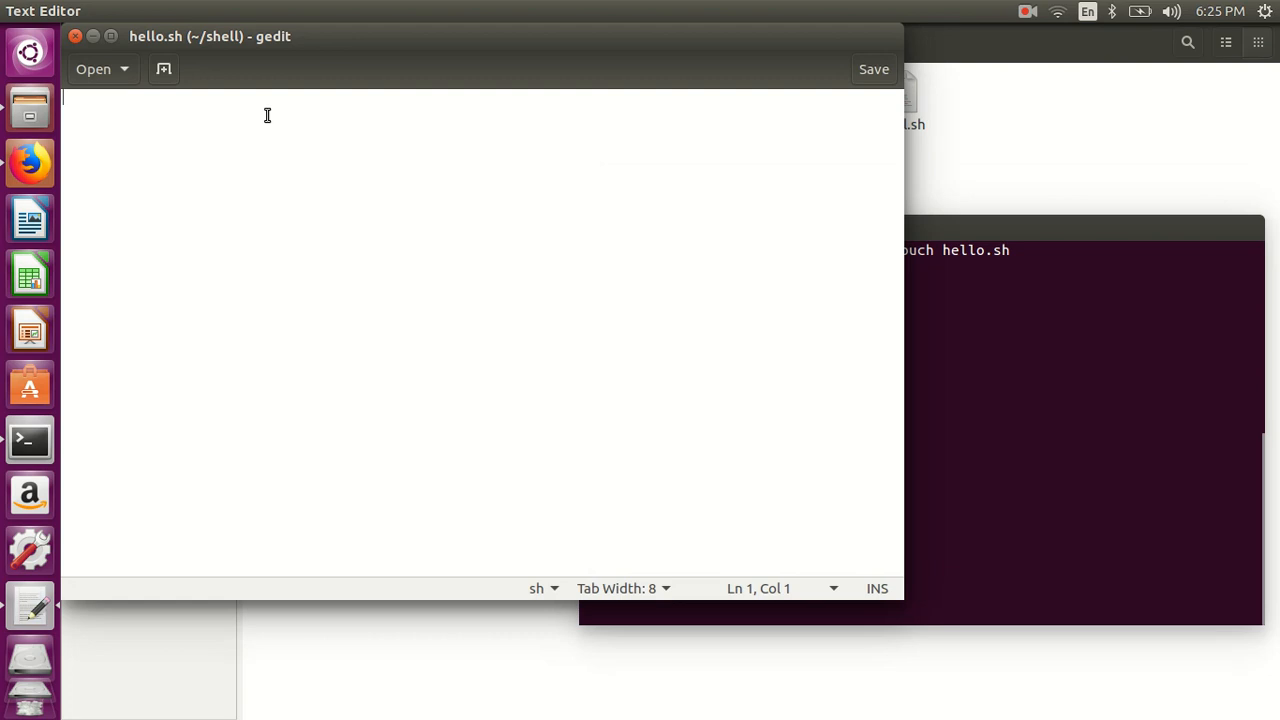
Step: Write the #!/bin/bash shebang line at the top of hello.sh
{"action": "type", "text": "!"}
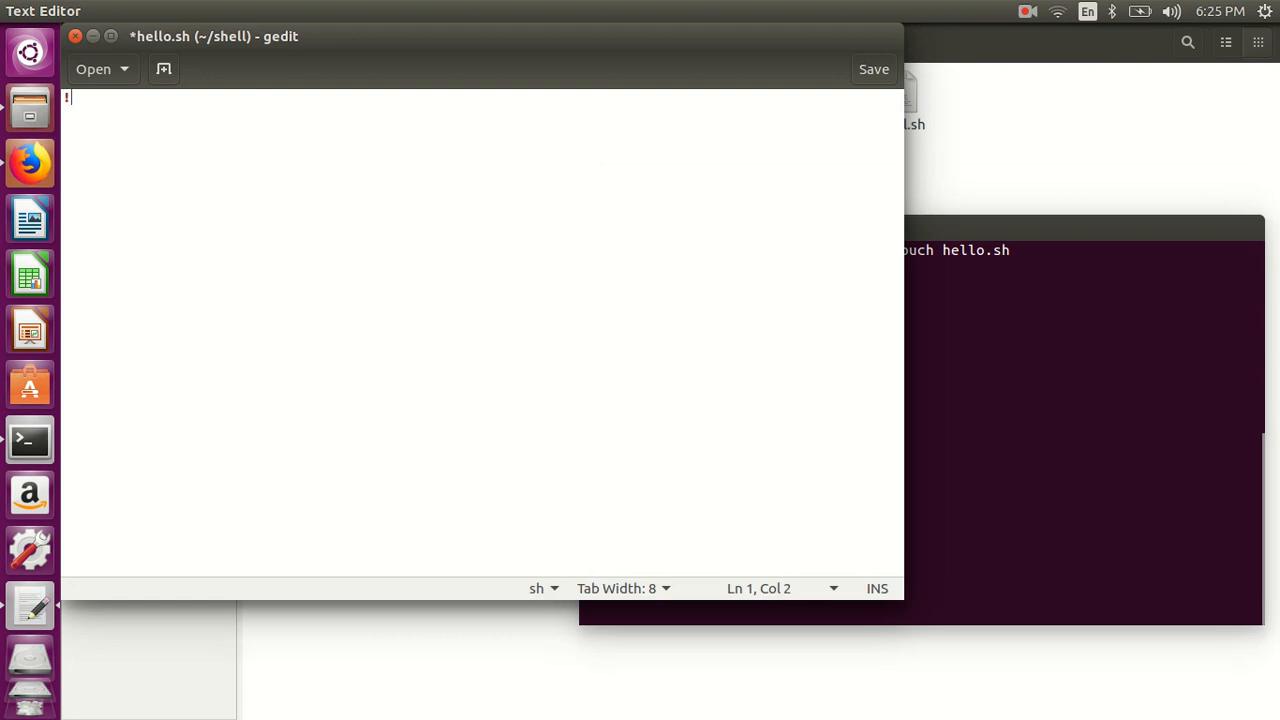
{"action": "type", "text": "#"}
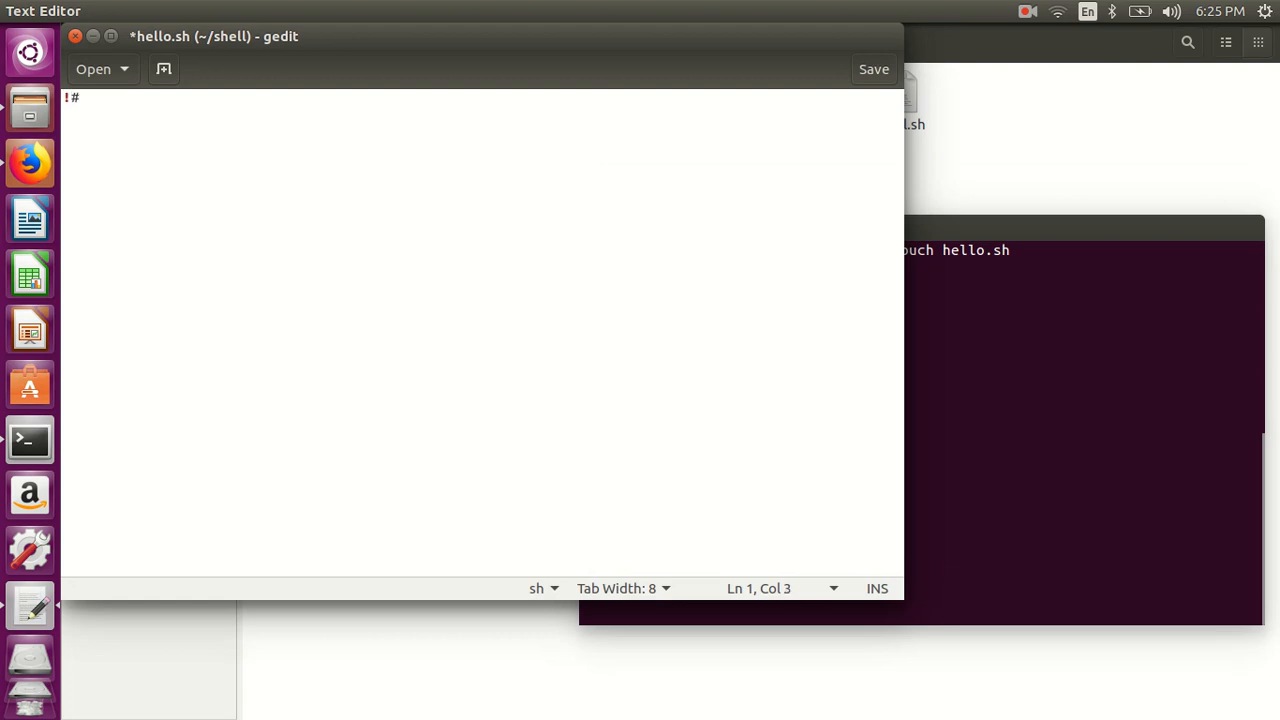
{"action": "type", "text": "#!"}
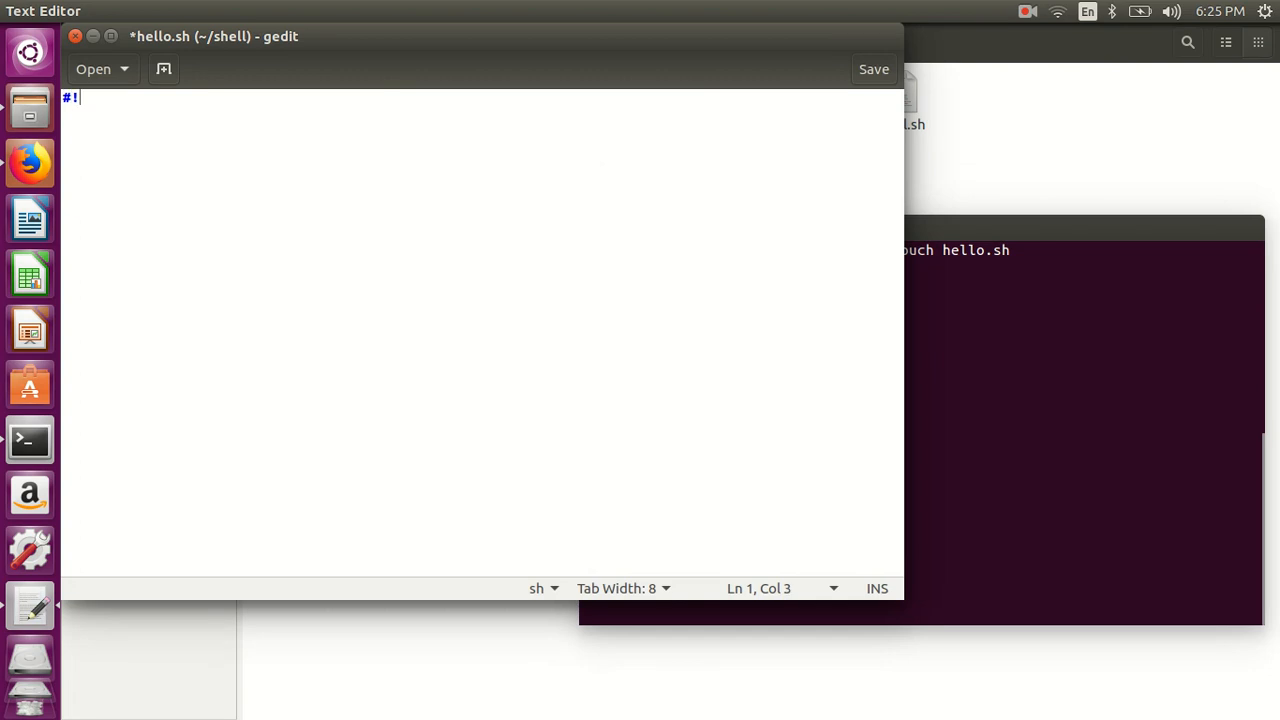
{"action": "type", "text": "/bi"}
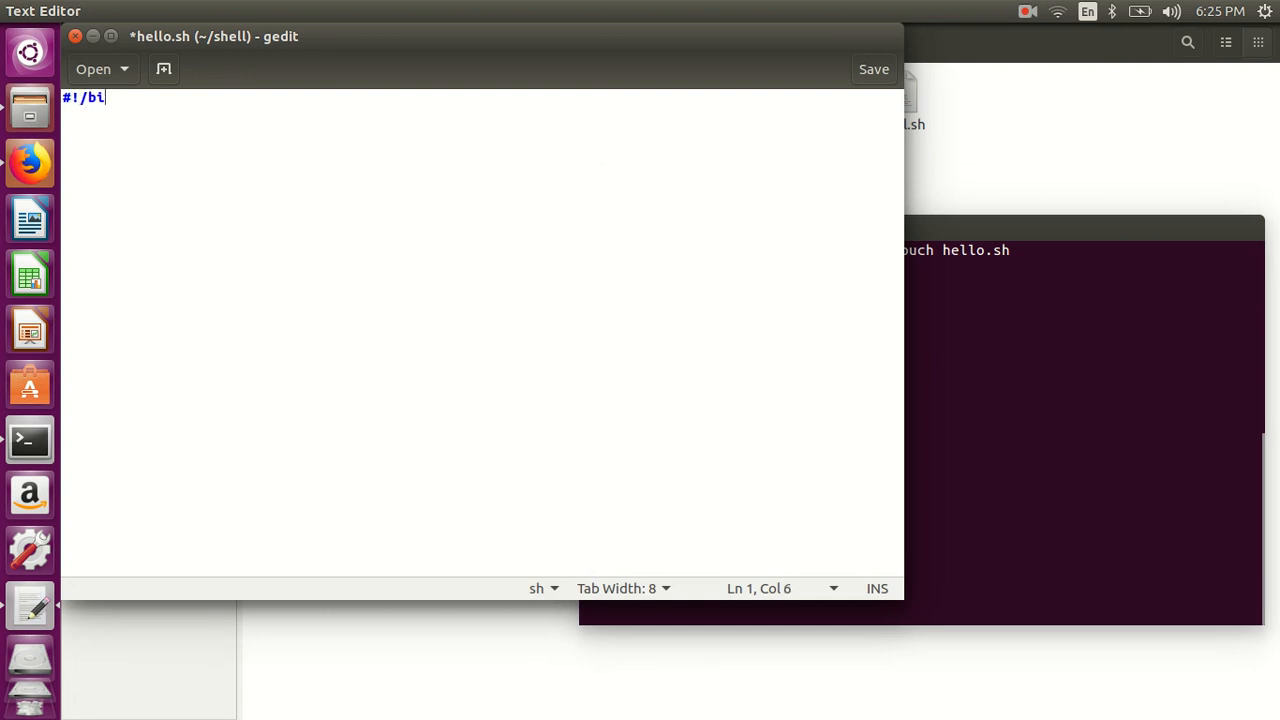
{"action": "type", "text": "n/bash"}
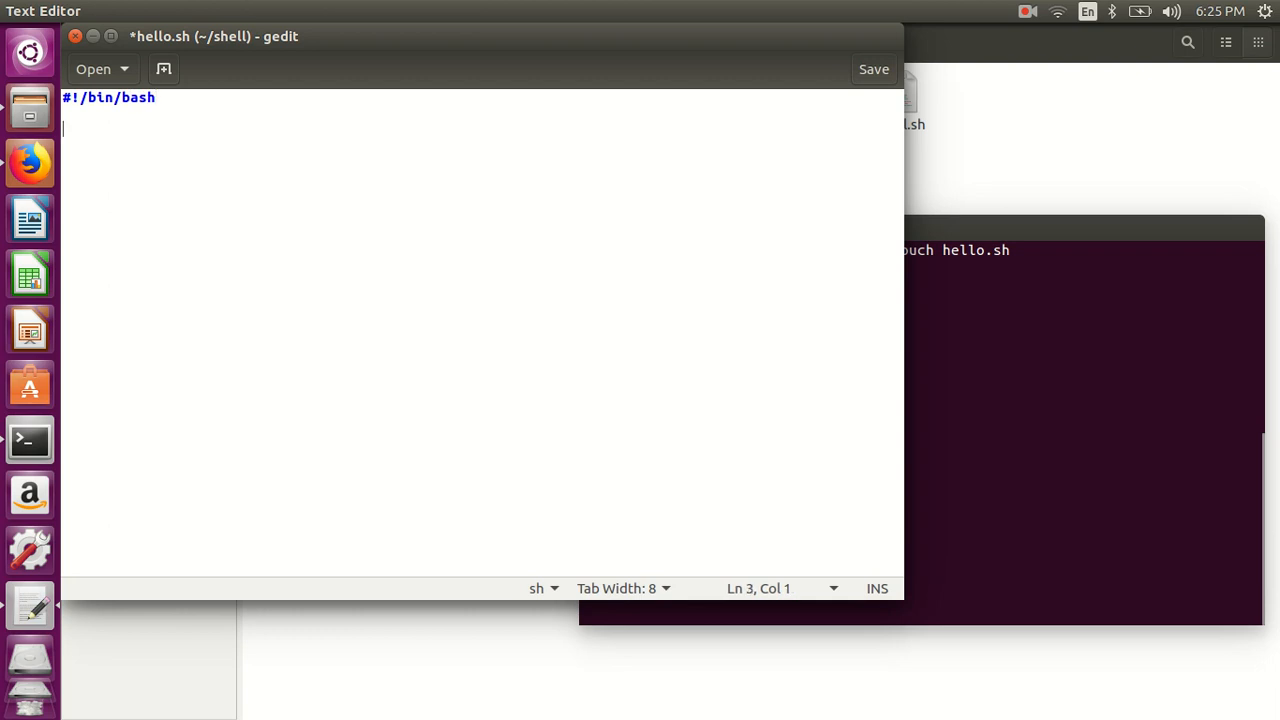
Step: Add the first script line: echo "Hello World"
{"action": "type", "text": "echo"}
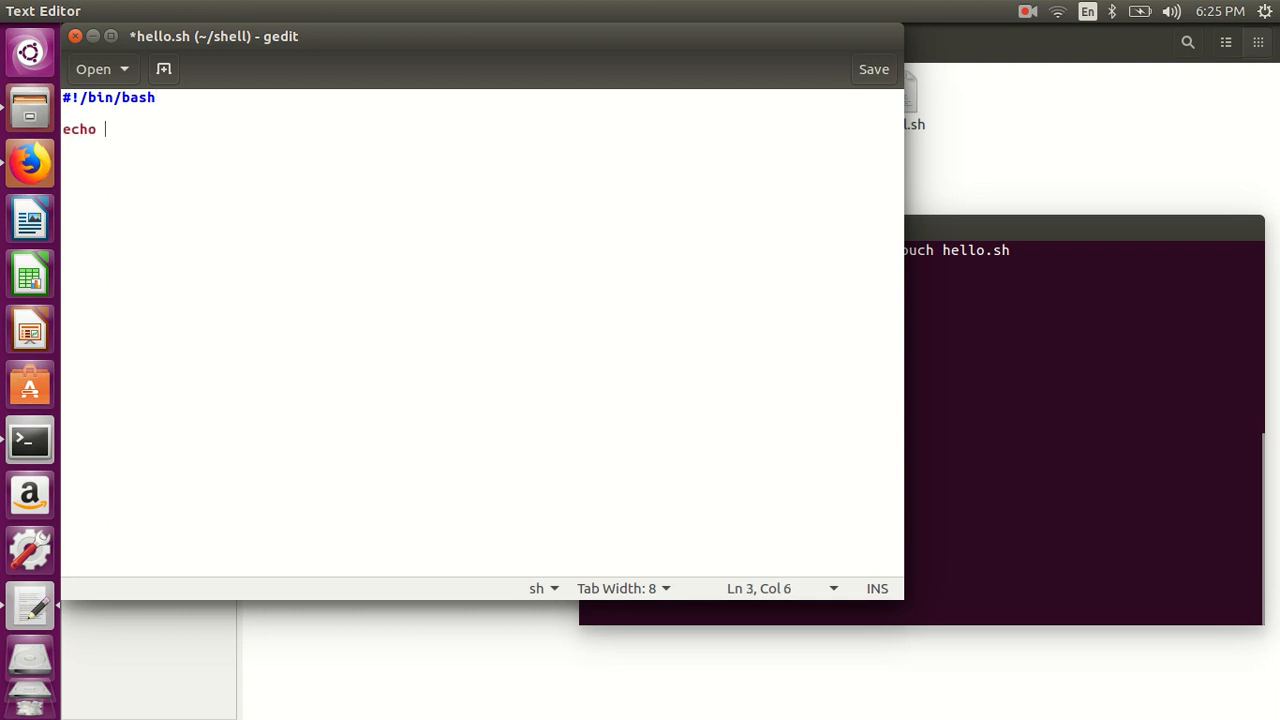
{"action": "type", "text": "\"He"}
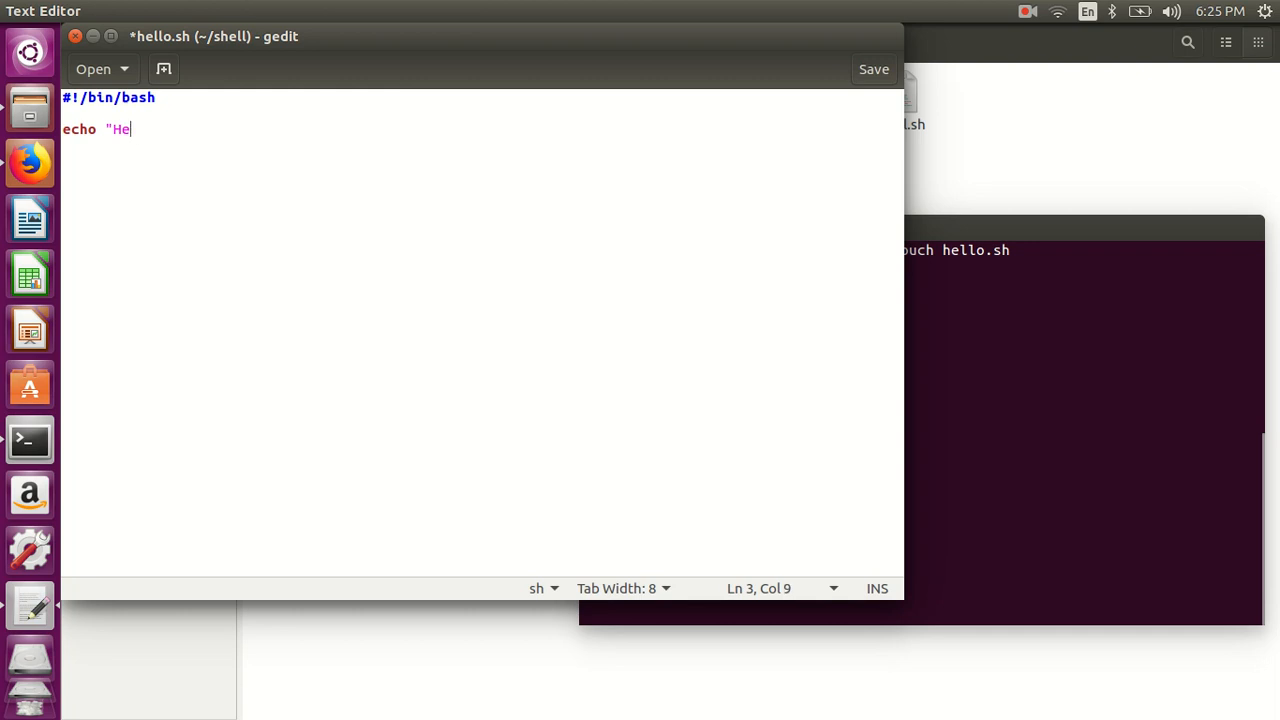
{"action": "type", "text": "llo Wor"}
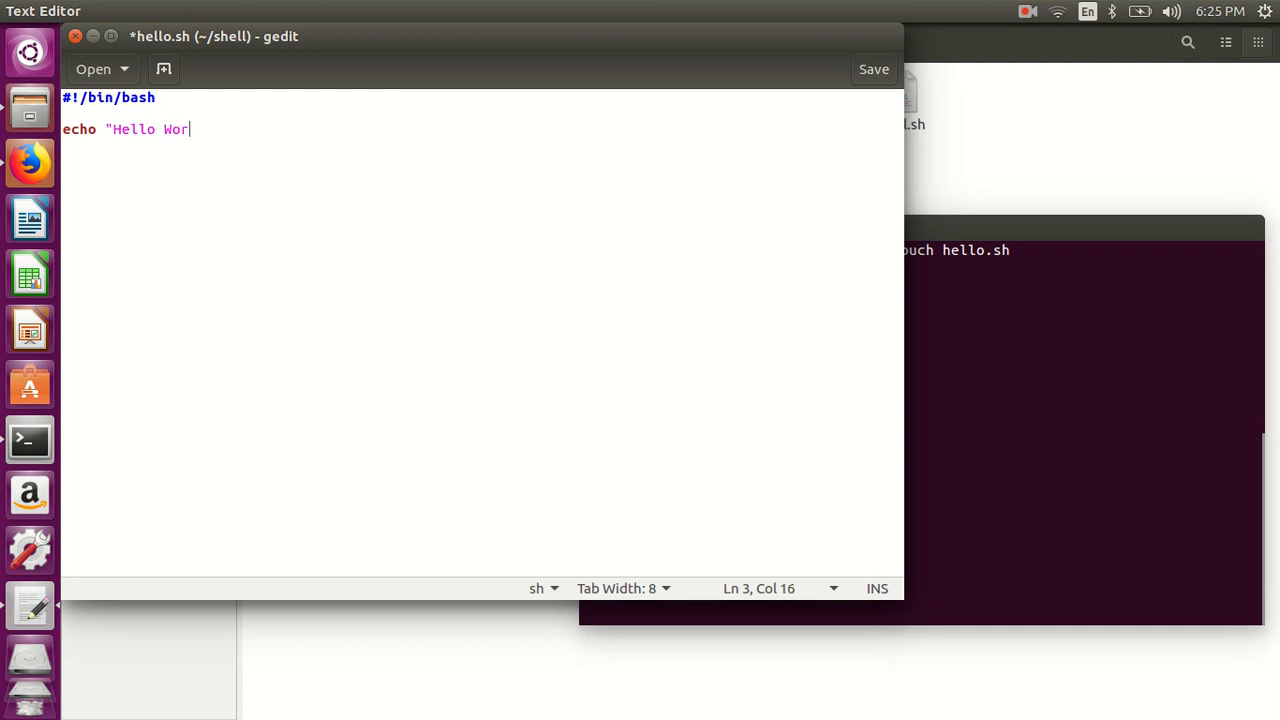
{"action": "type", "text": "ld\""}
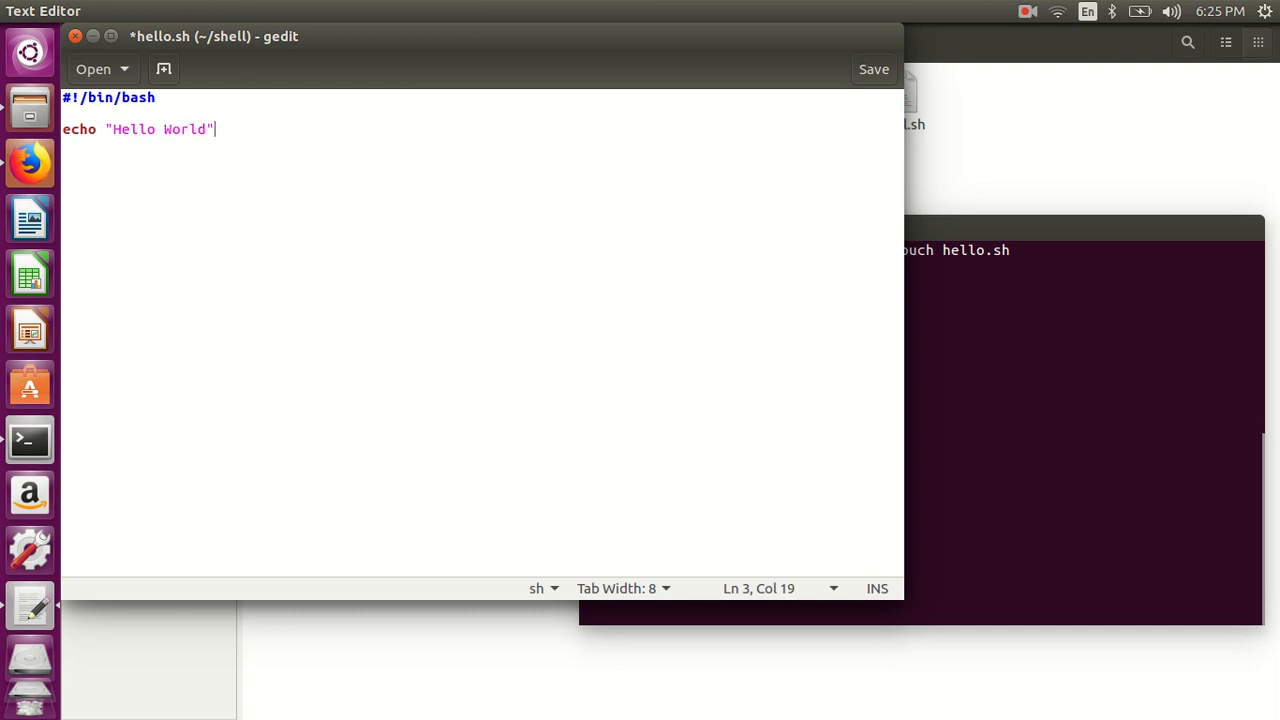
Step: Add the second script line: echo 'Harish Gadade'
{"action": "type", "text": "e"}
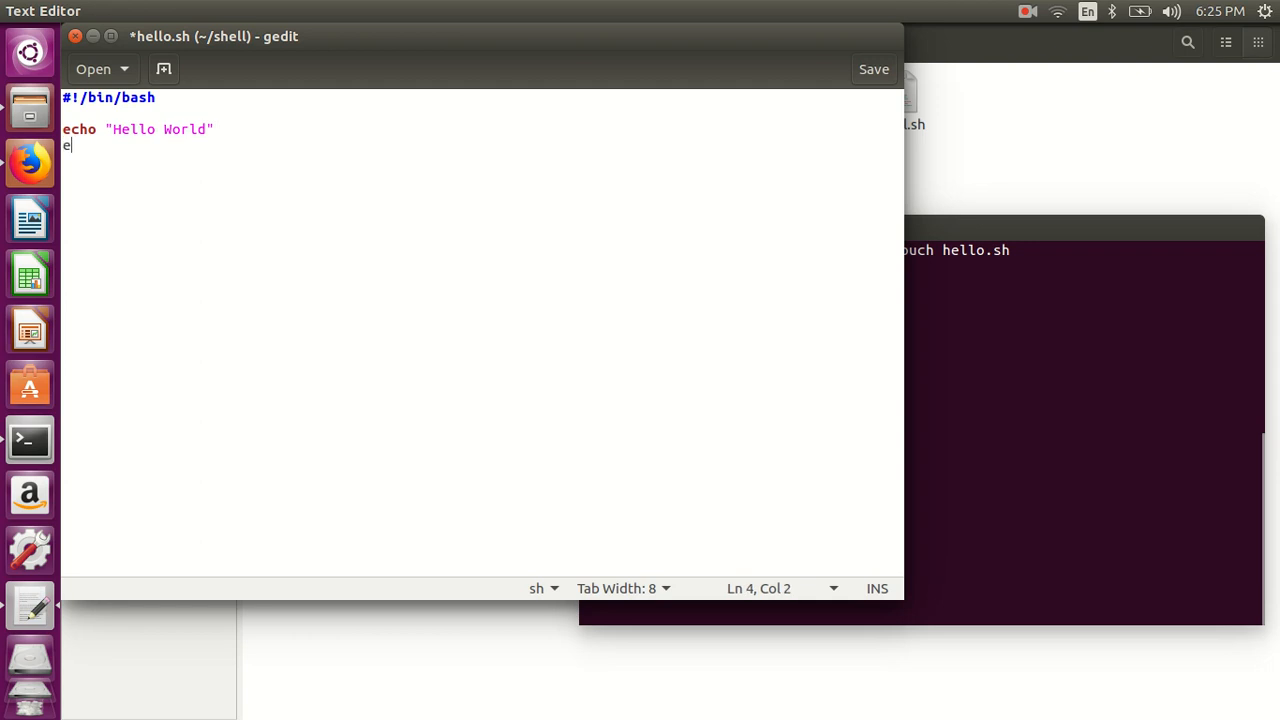
{"action": "type", "text": "cho"}
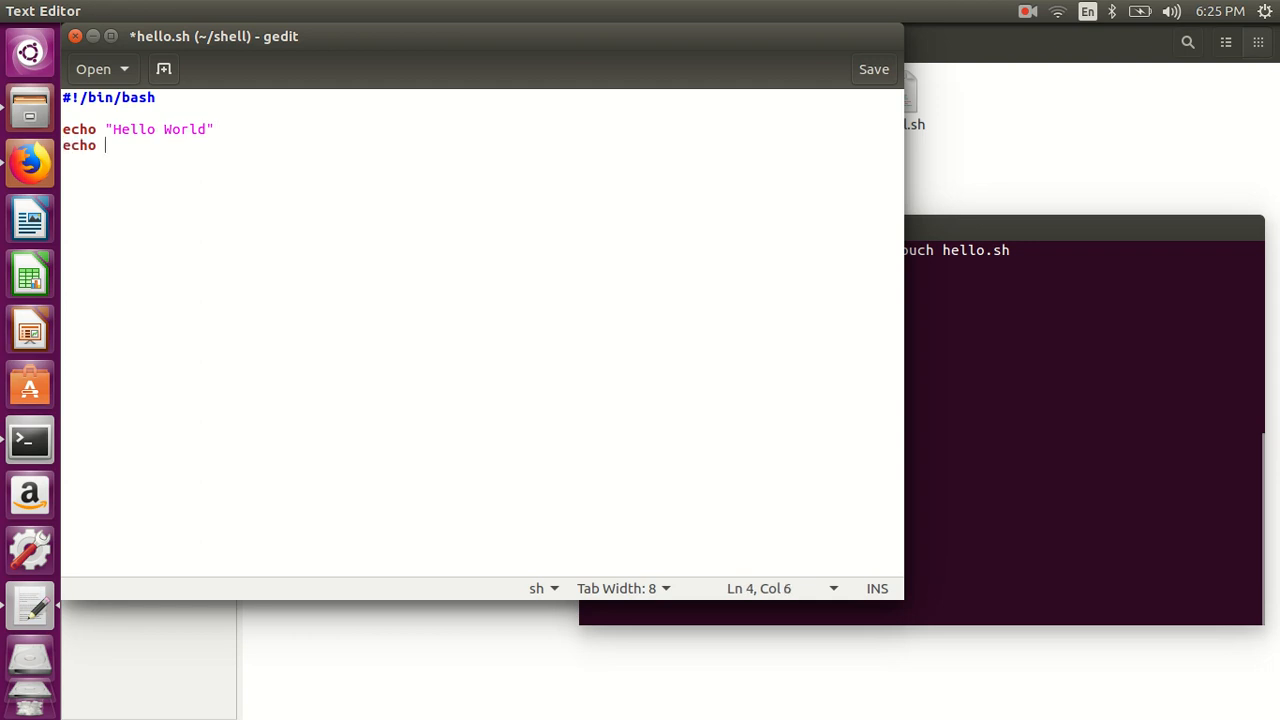
{"action": "type", "text": "'"}
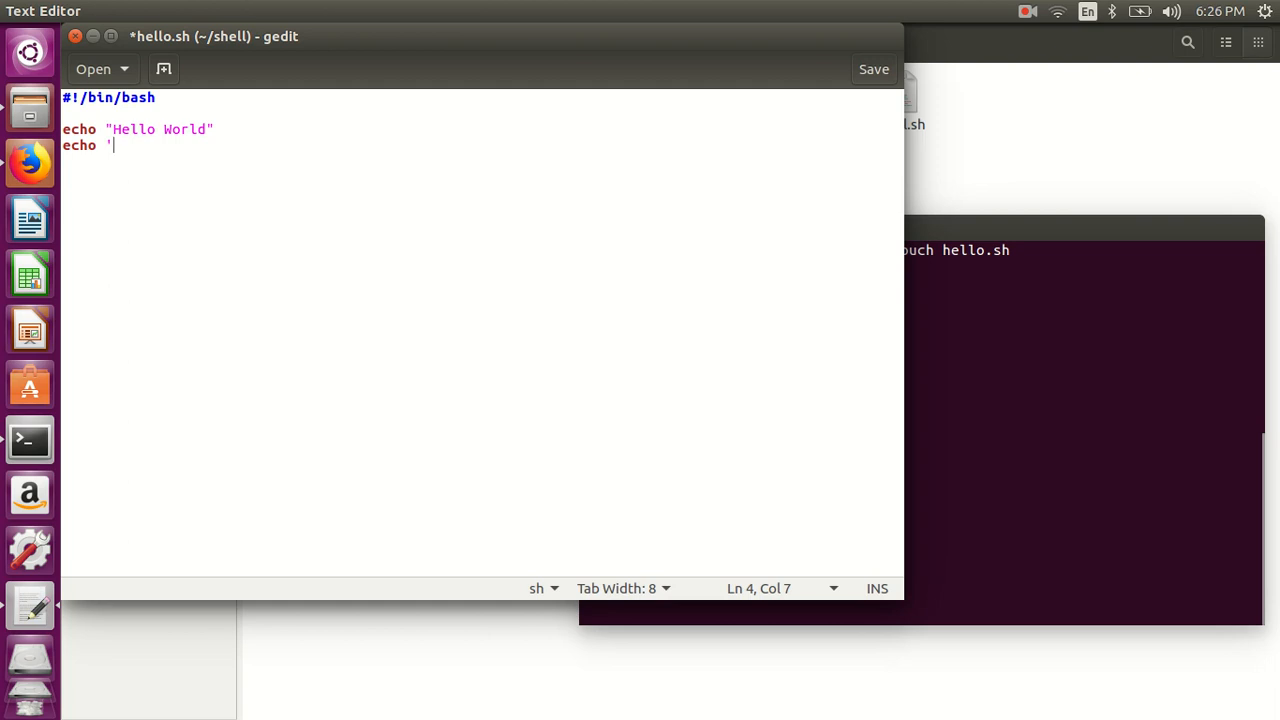
{"action": "type", "text": "Harish Gada"}
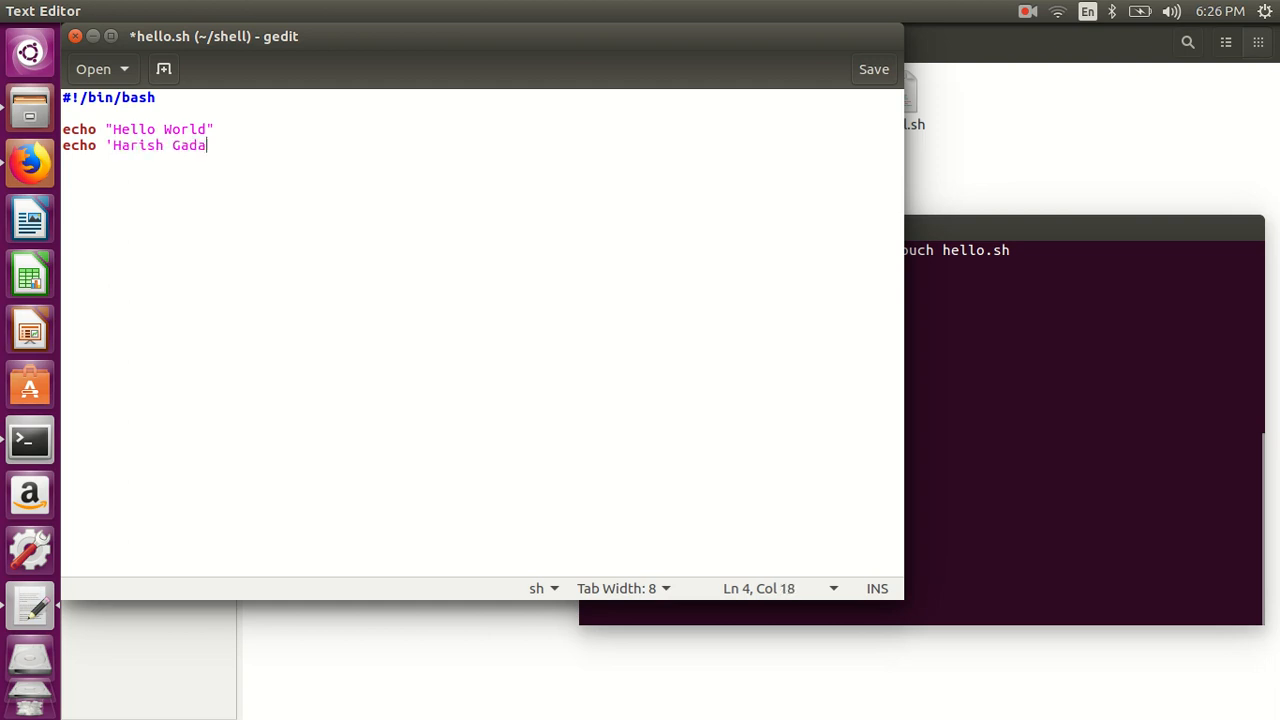
{"action": "type", "text": "de'"}
{"action": "type", "text": "echo Thank You"}
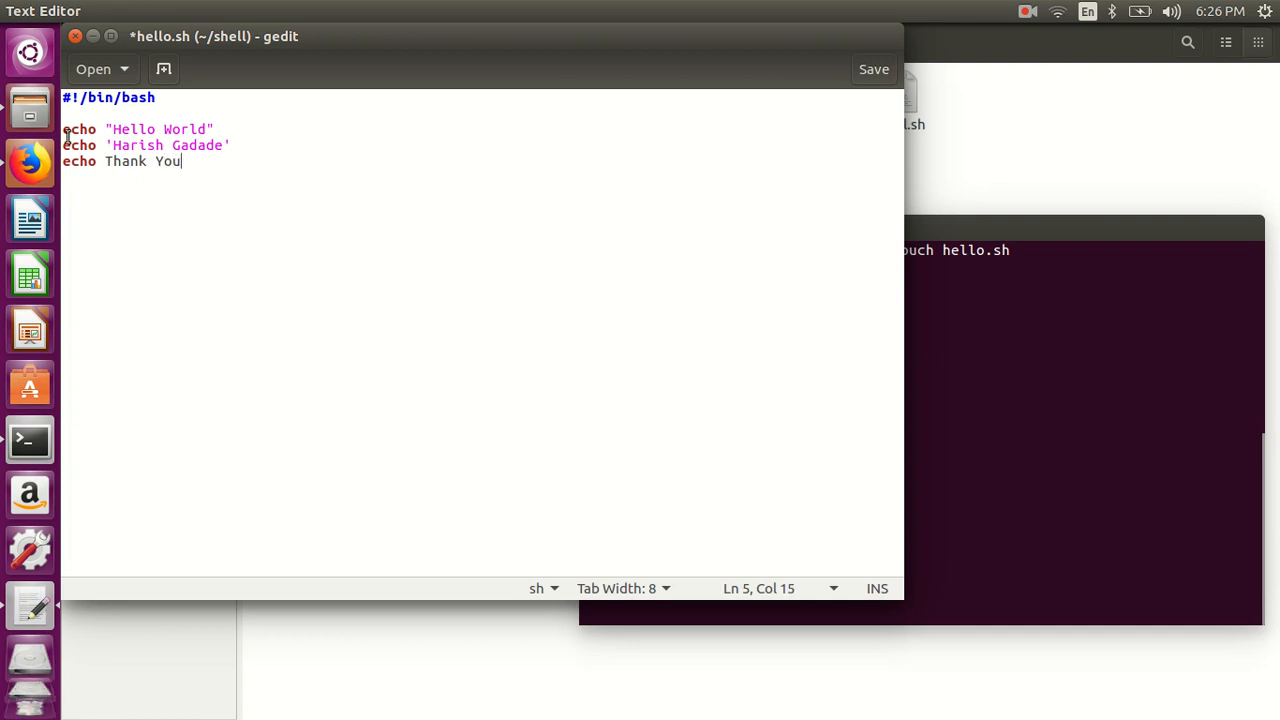
{"action": "mouse_move", "coordinate": [168, 208]}
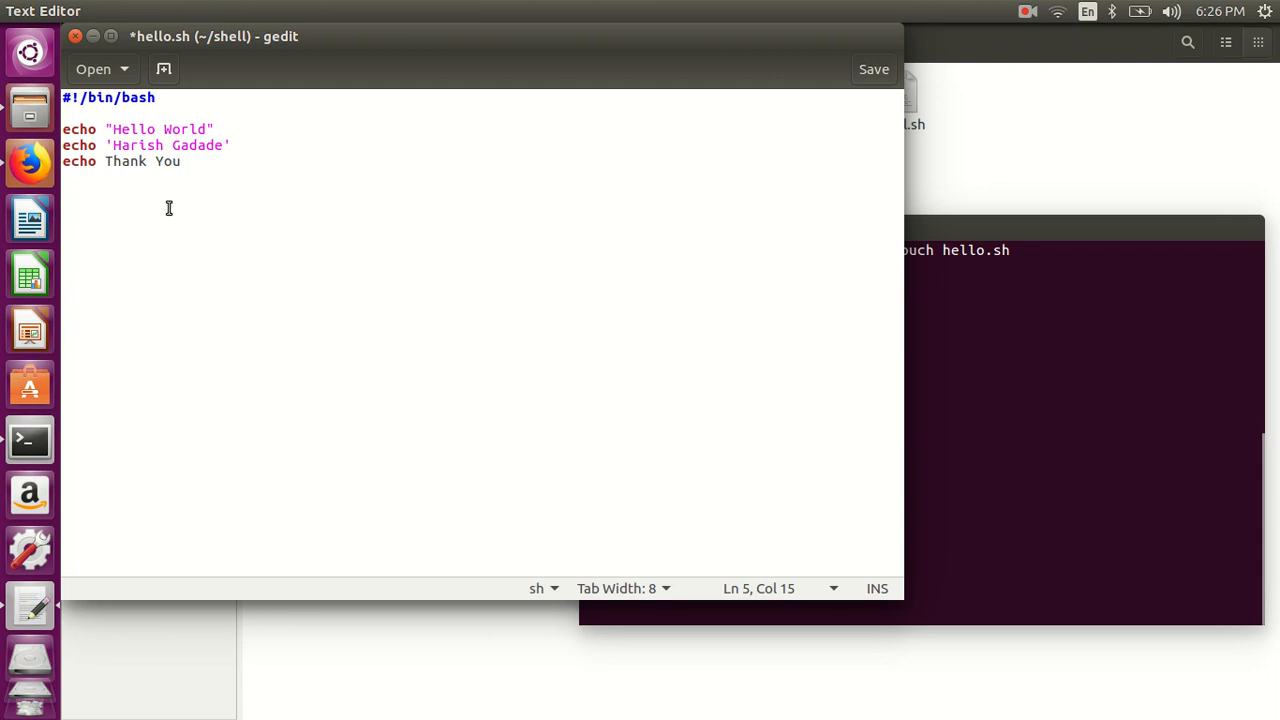
{"action": "left_click", "coordinate": [180, 160]}
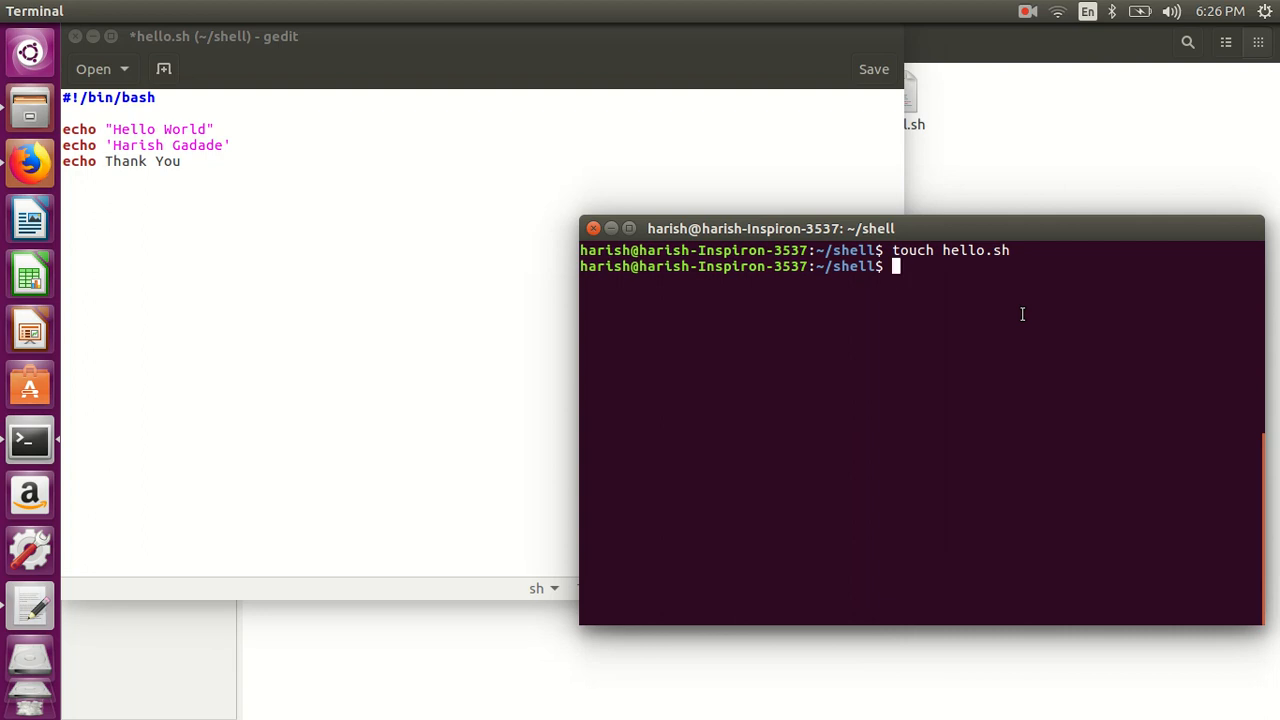
Step: Save the script and run ./hello.sh in the terminal, getting Permission denied
{"action": "left_click", "coordinate": [484, 236]}
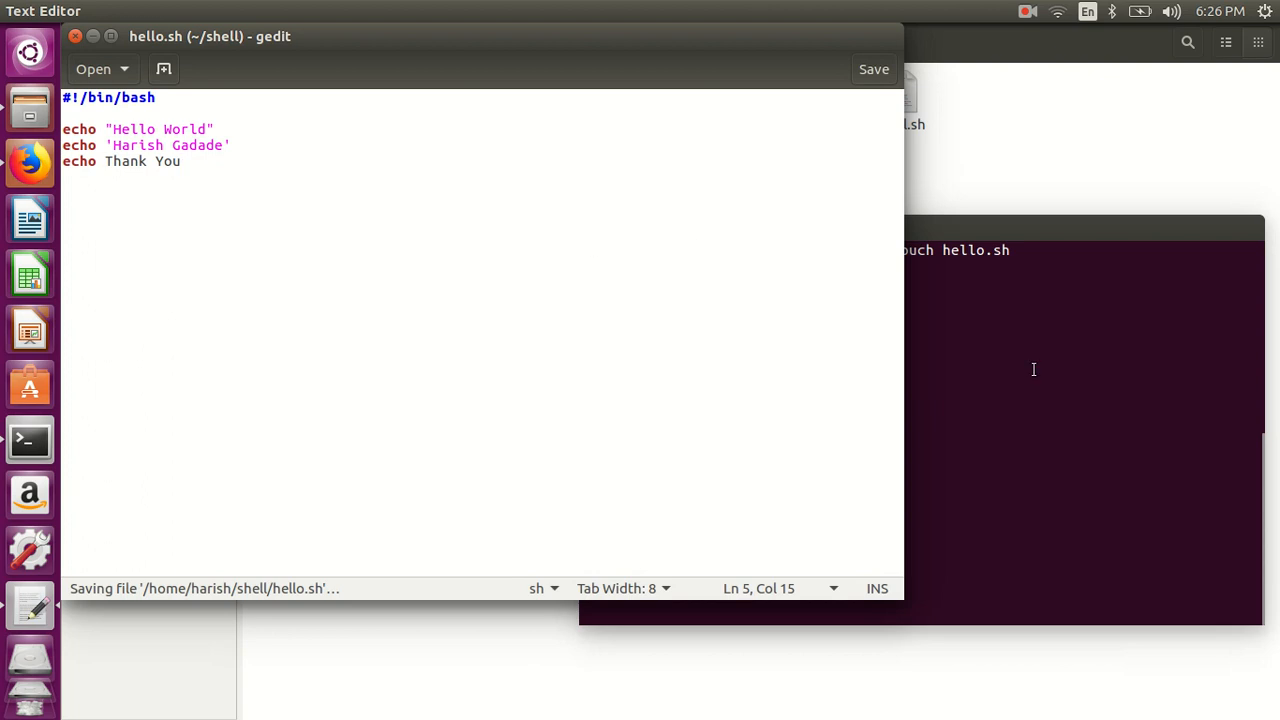
{"action": "left_click", "coordinate": [1072, 378]}
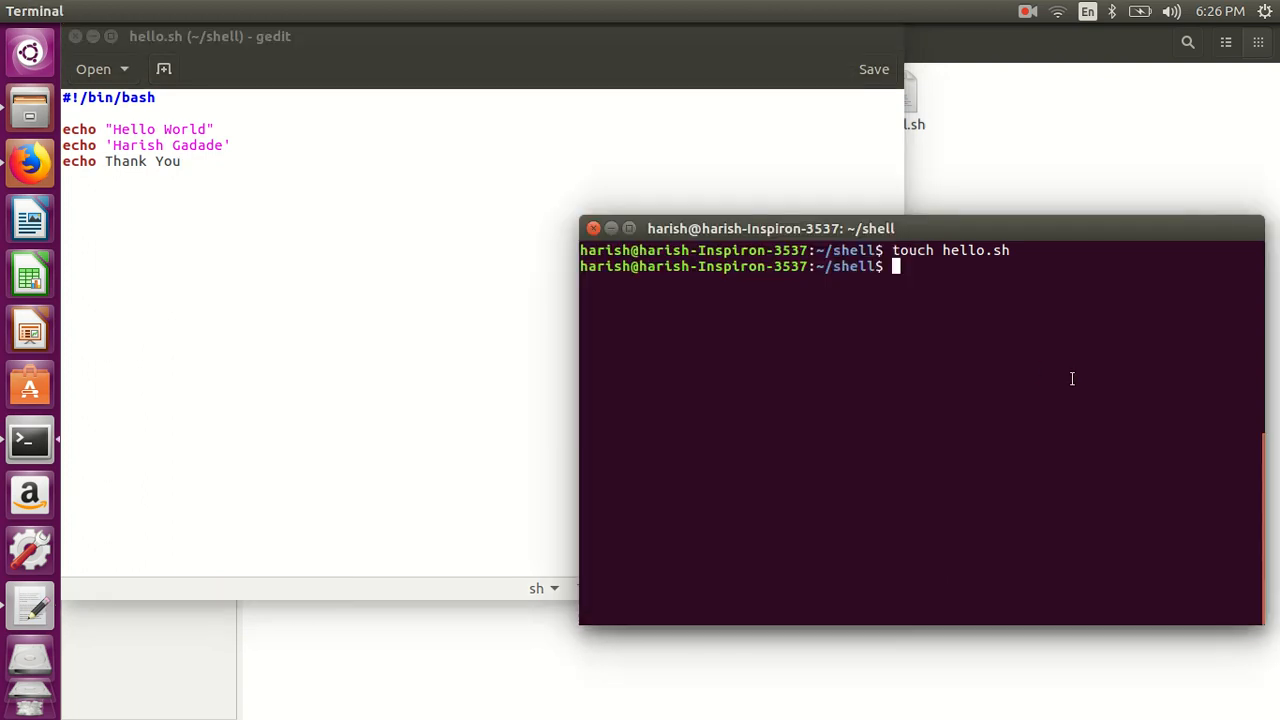
{"action": "type", "text": "./hel"}
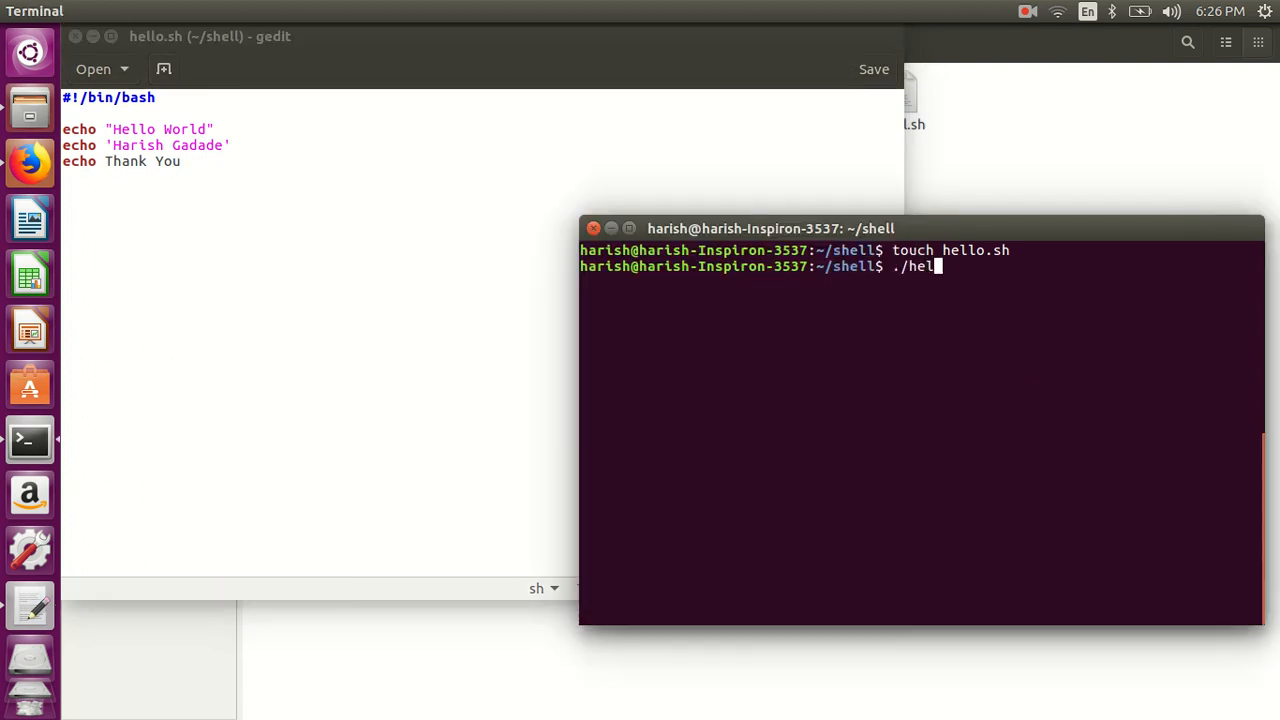
{"action": "type", "text": "lo."}
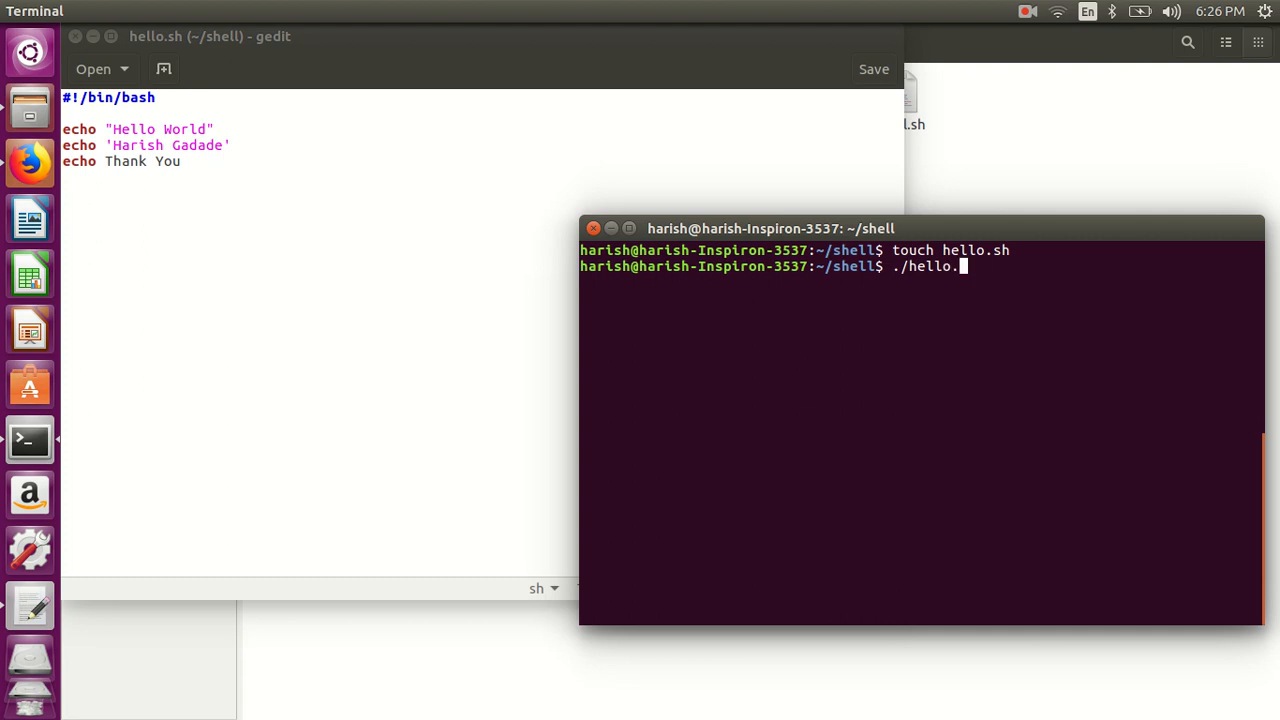
{"action": "type", "text": "sh"}
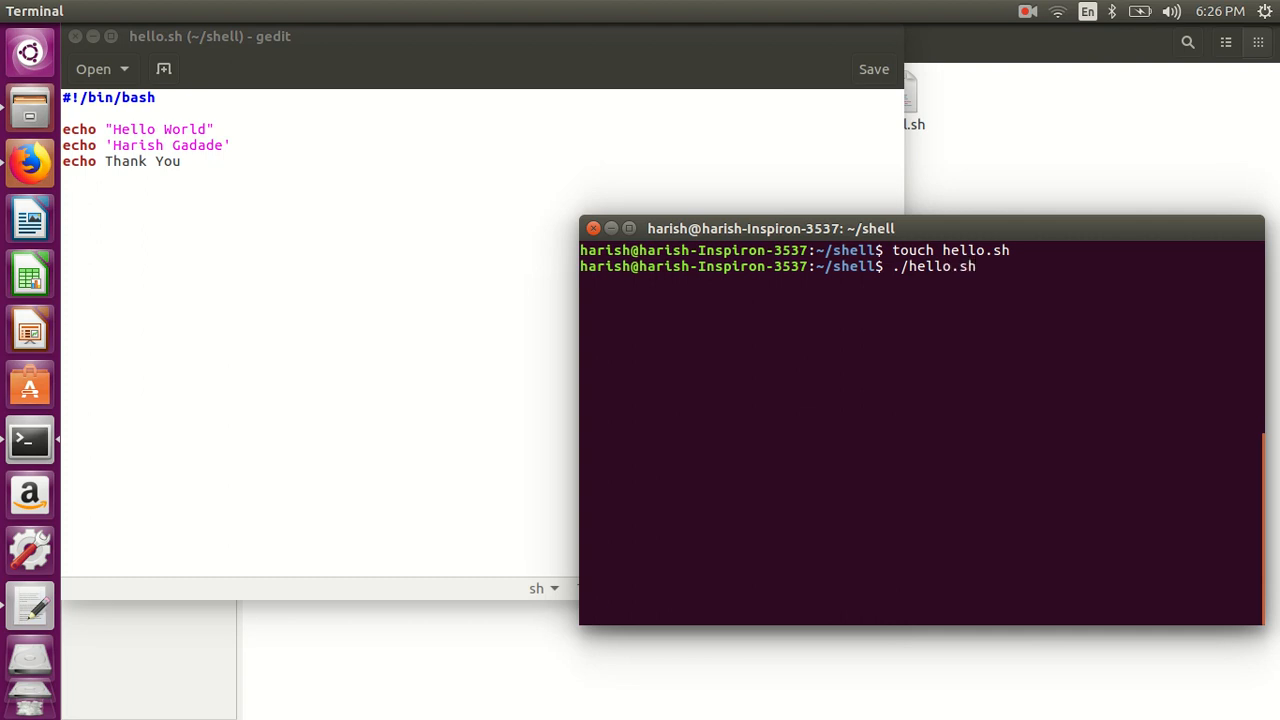
{"action": "key", "text": "Return"}
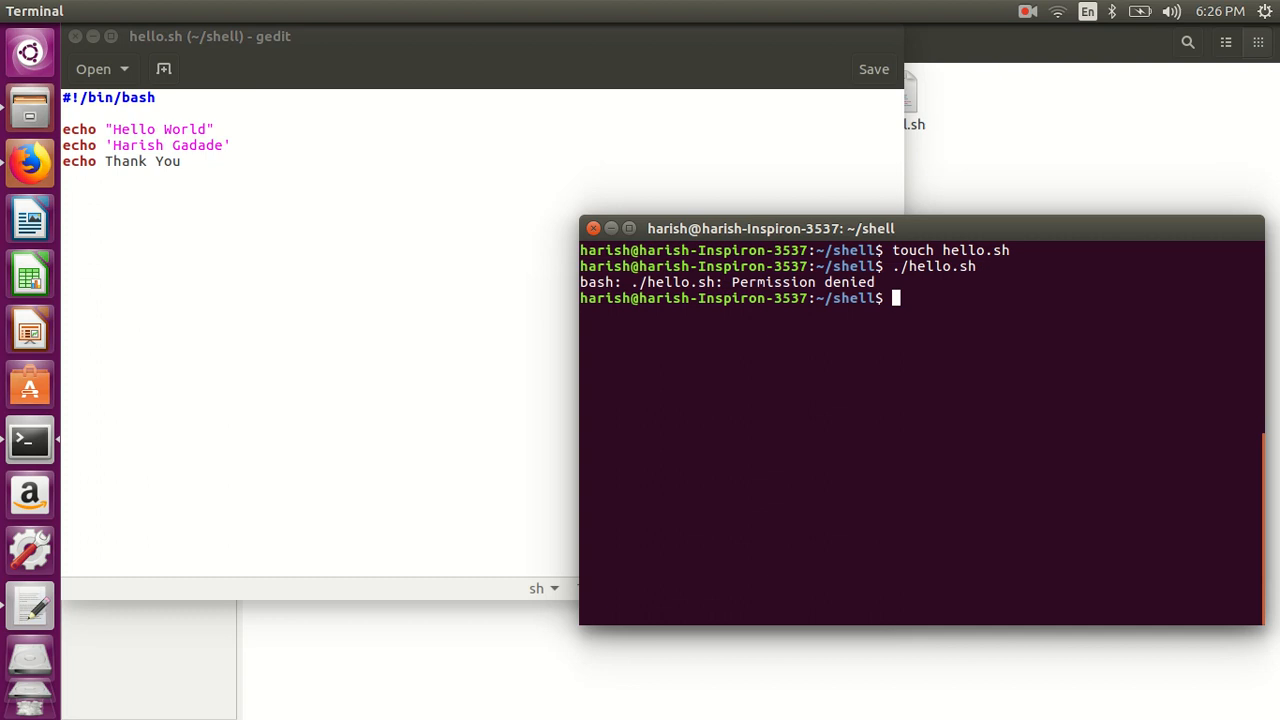
Step: List the folder with ls -al, showing hello.sh lacks execute permission
{"action": "type", "text": "ls"}
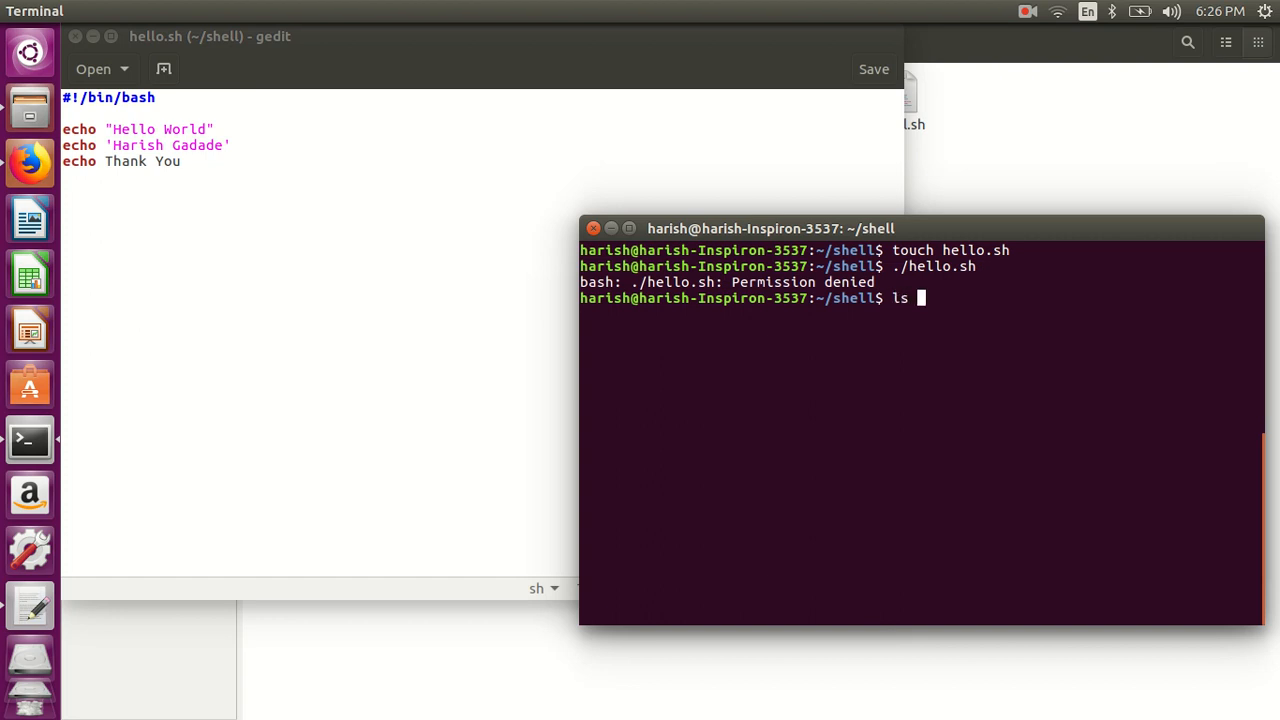
{"action": "type", "text": "-"}
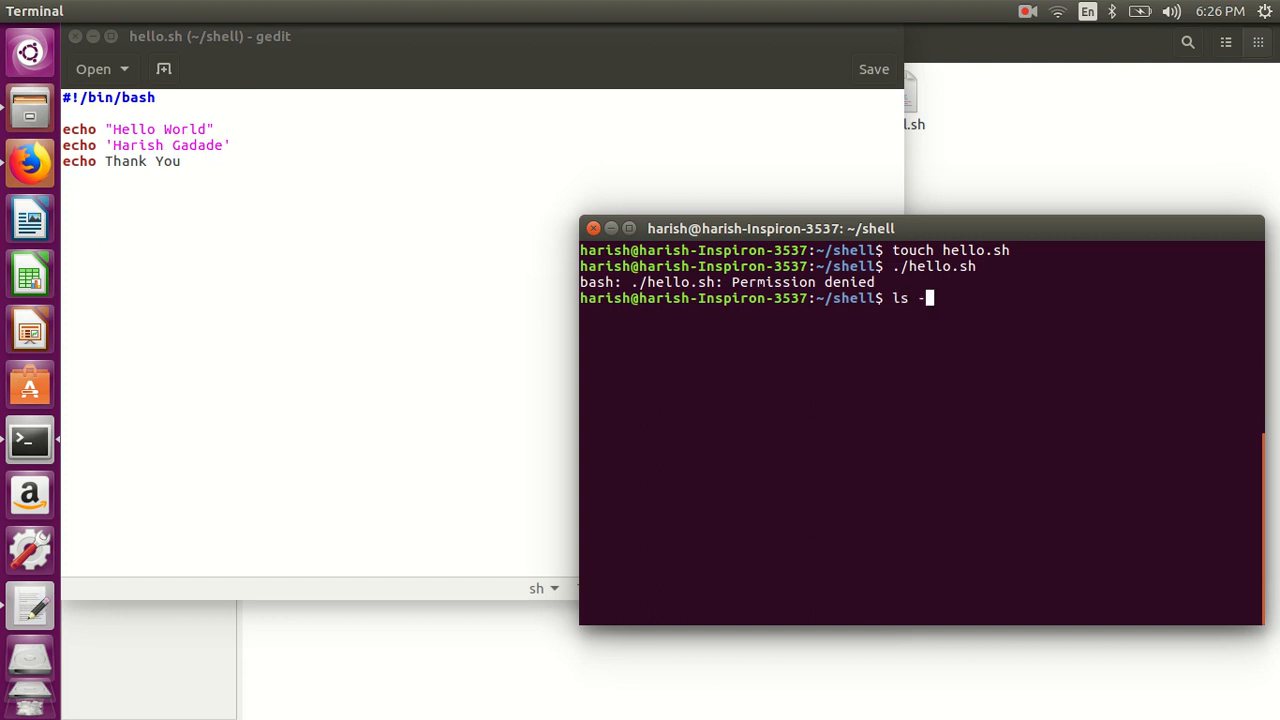
{"action": "key", "text": "Return"}
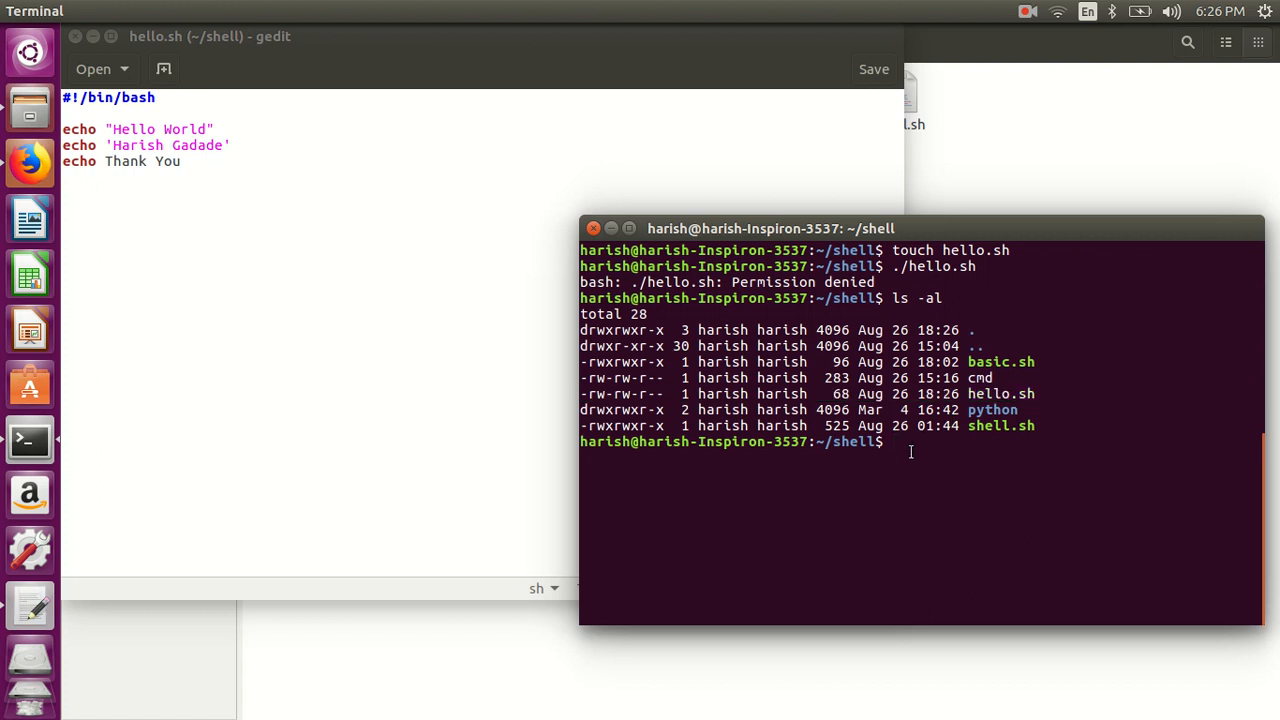
Step: Make hello.sh executable with chmod +x and relist the folder to confirm the x permission
{"action": "type", "text": "chmod"}
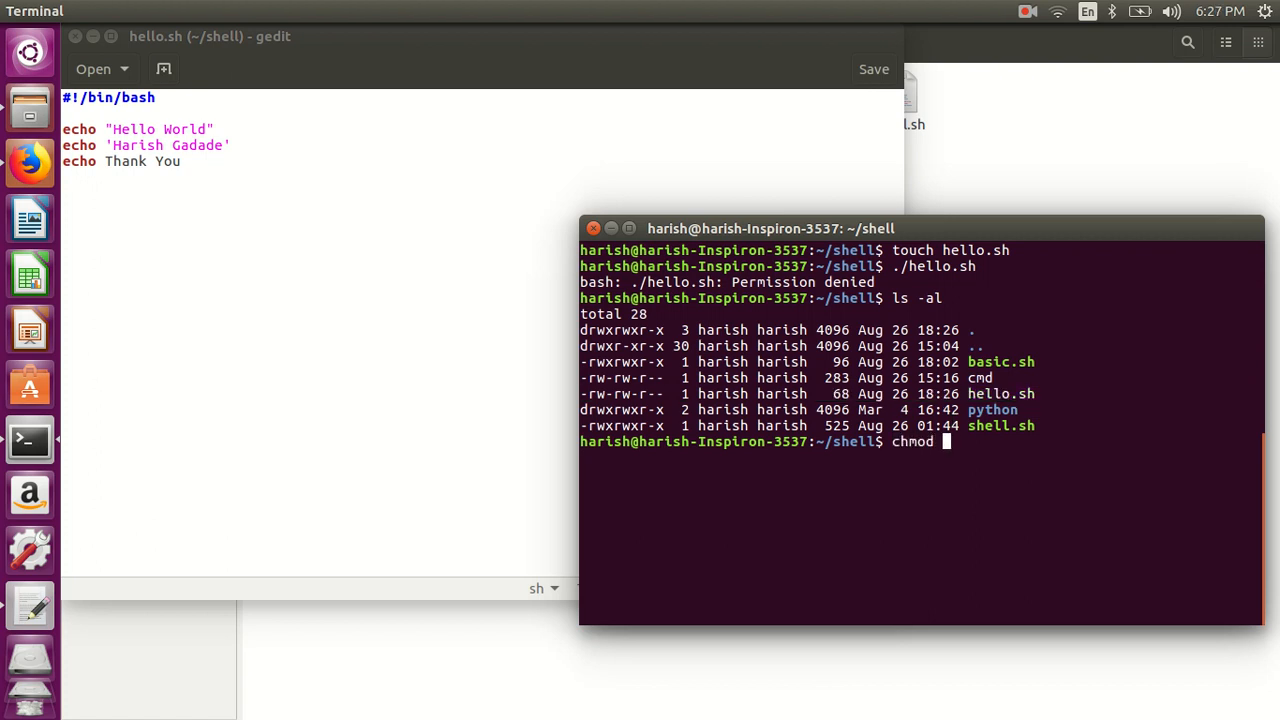
{"action": "type", "text": "+x hell"}
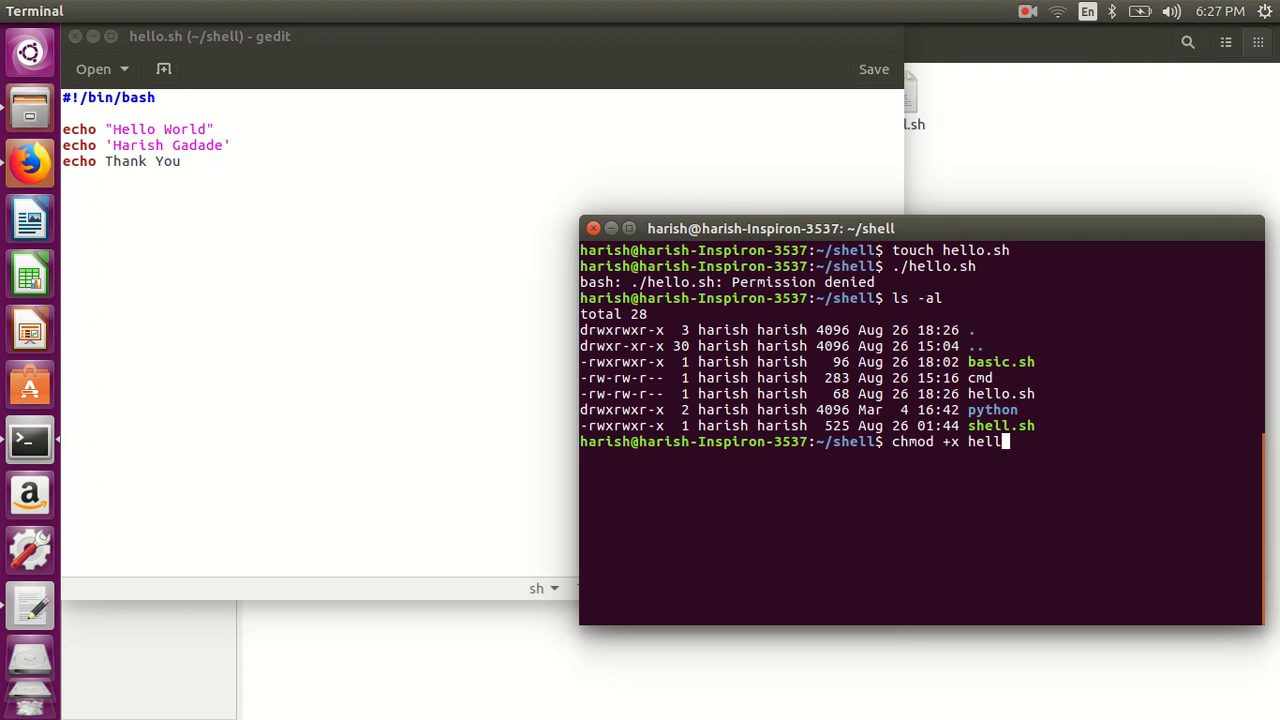
{"action": "type", "text": "o.sh"}
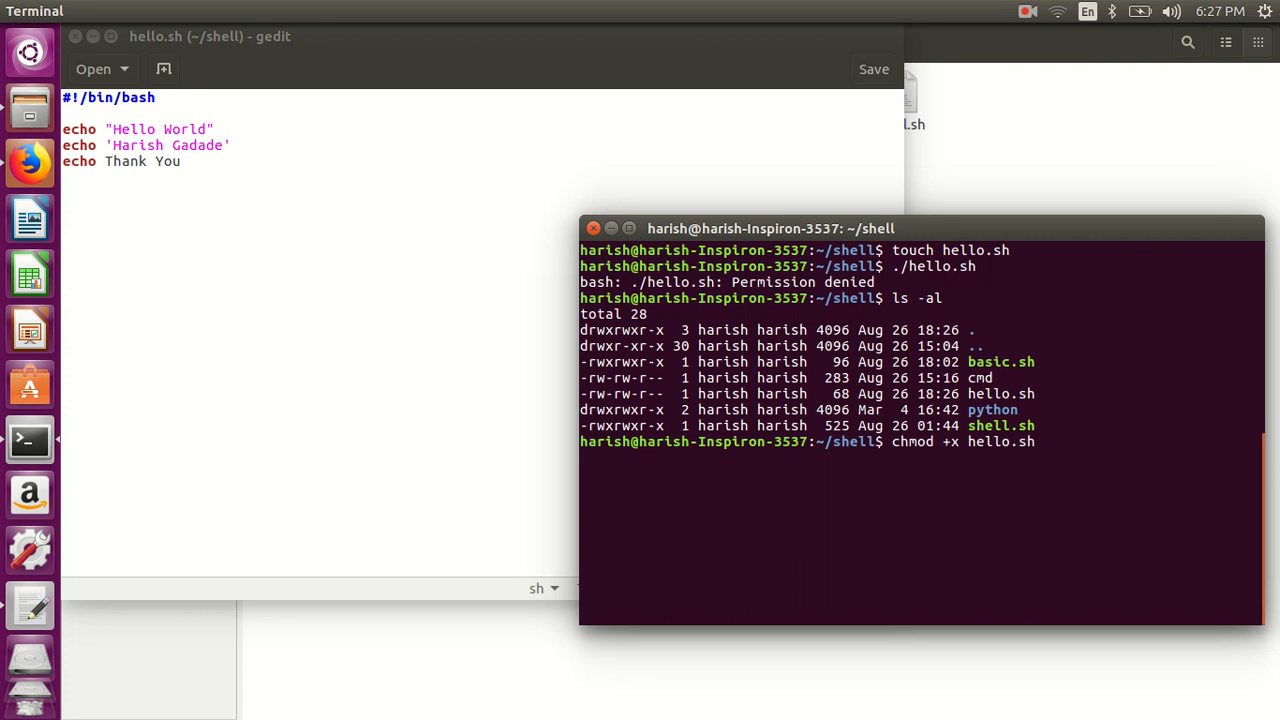
{"action": "key", "text": "Return"}
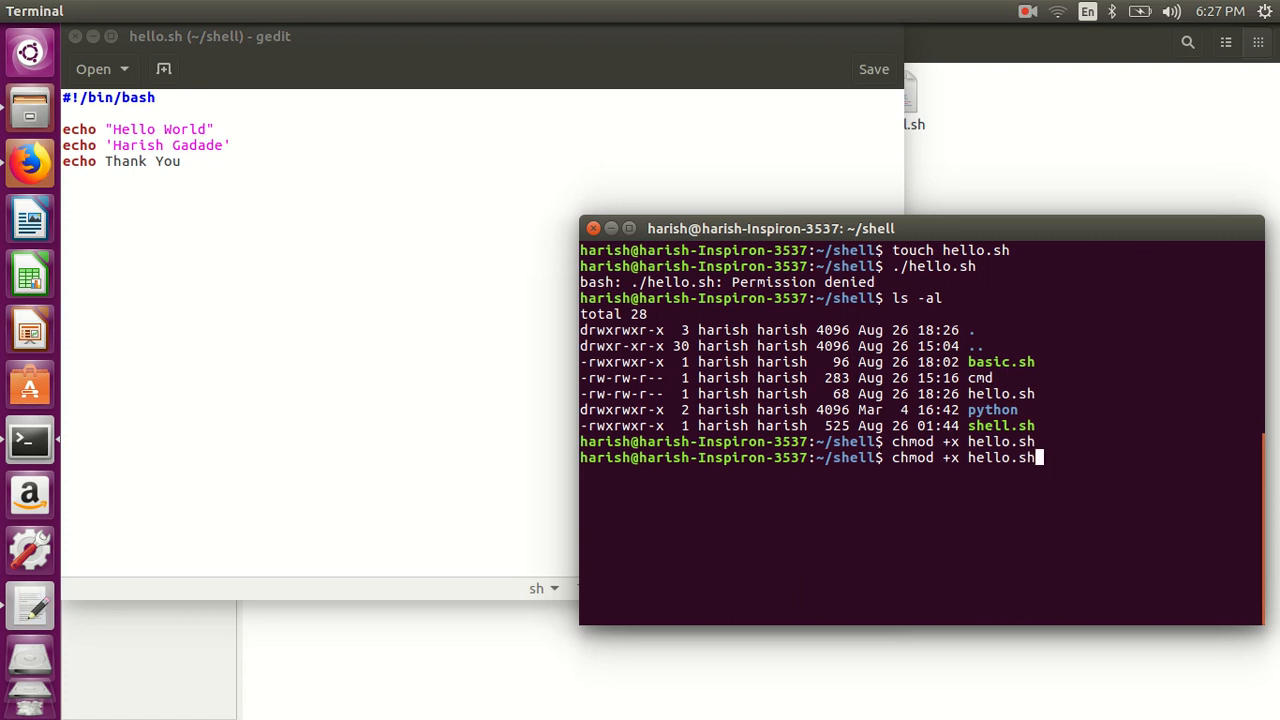
{"action": "key", "text": "Return"}
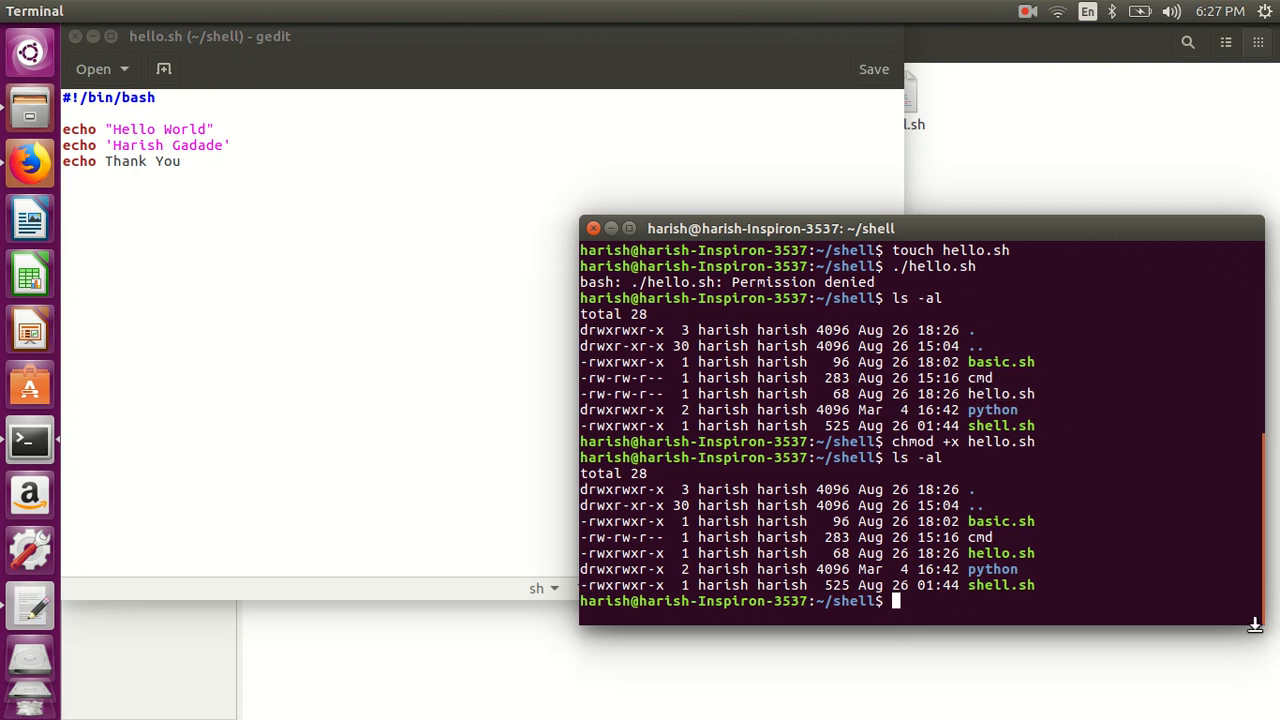
{"action": "type", "text": "./hello.sh"}
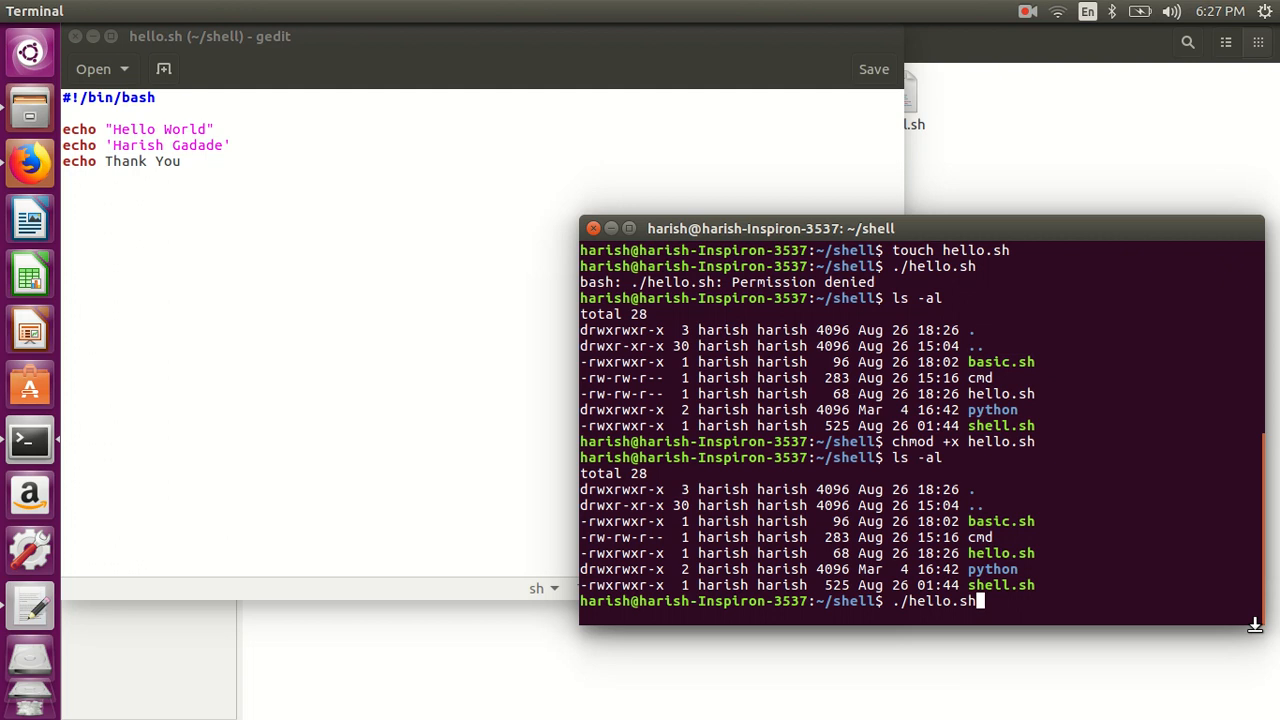
Step: Run ./hello.sh, printing Hello World, Harish Gadade, and Thank You
{"action": "key", "text": "Return"}
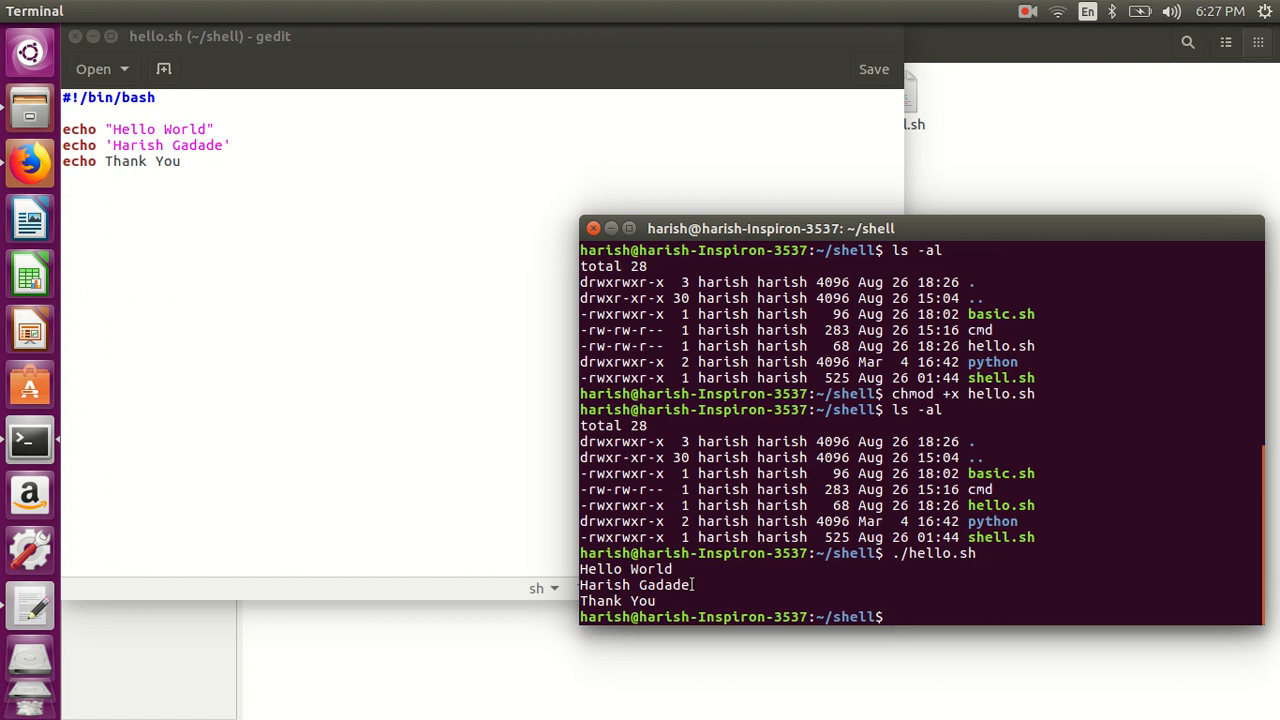
{"action": "mouse_move", "coordinate": [680, 600]}
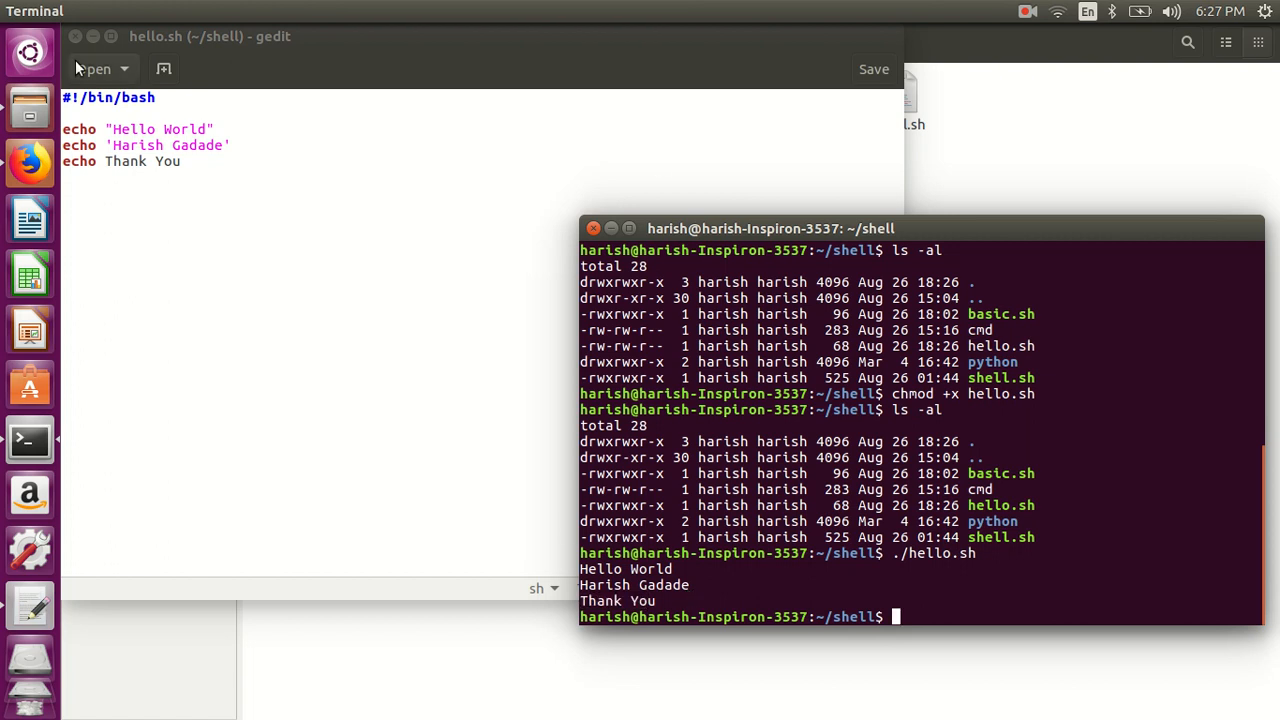
{"action": "mouse_move", "coordinate": [148, 168]}
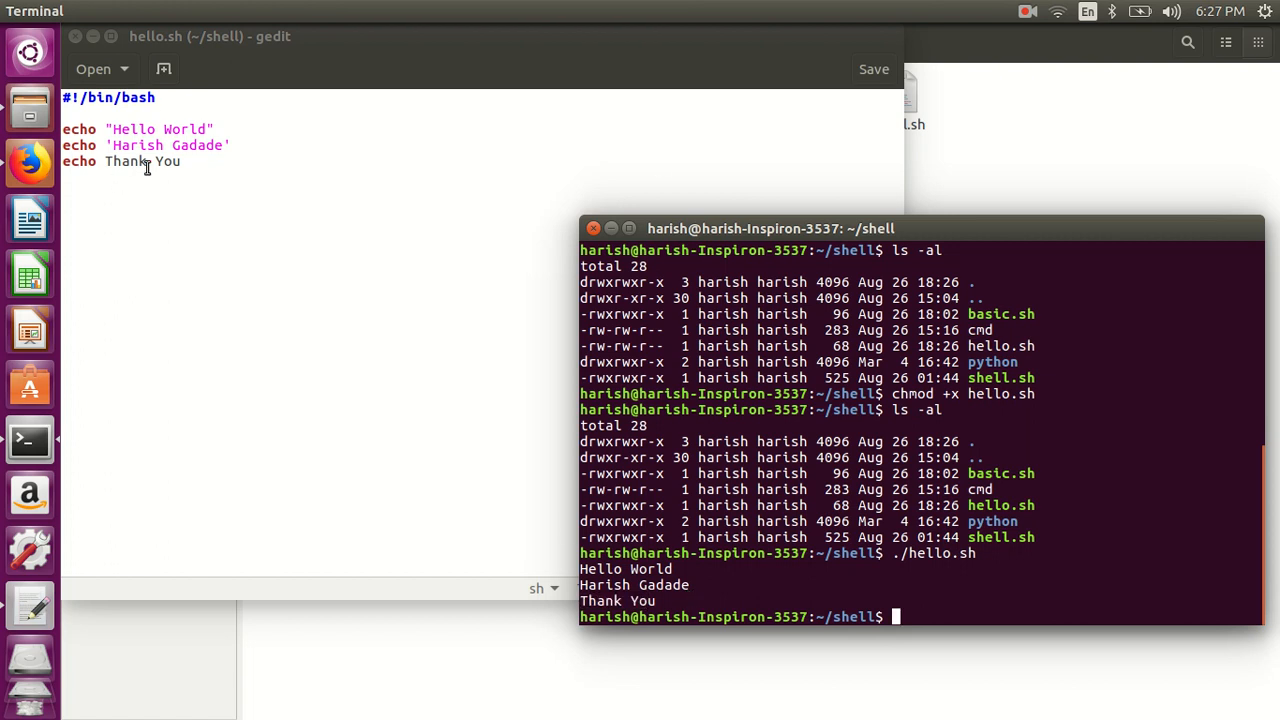